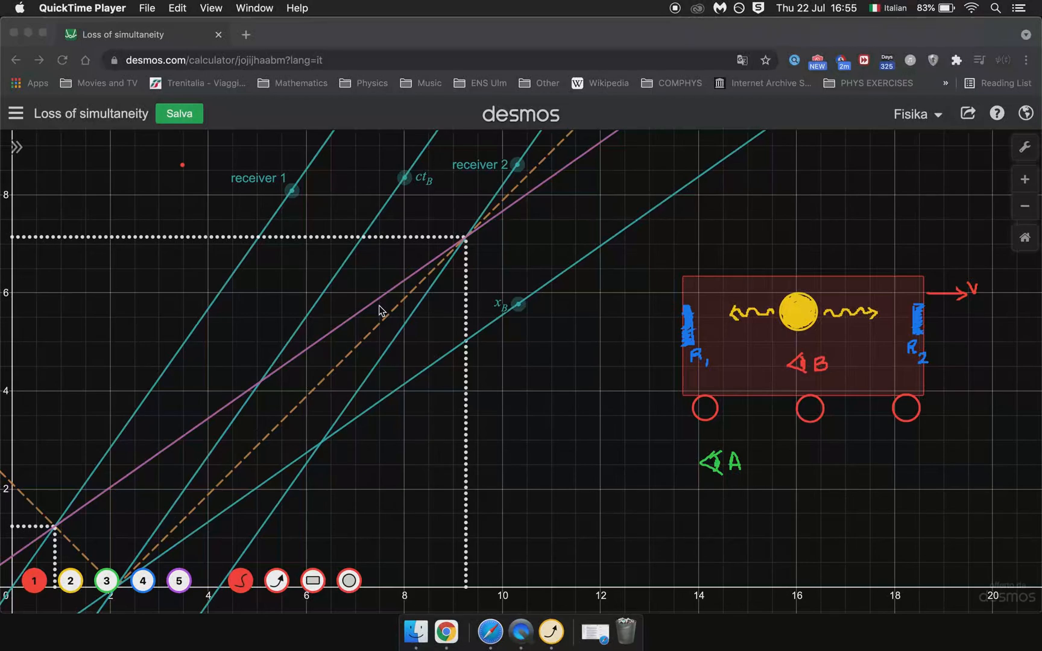
mouse_move(518, 631)
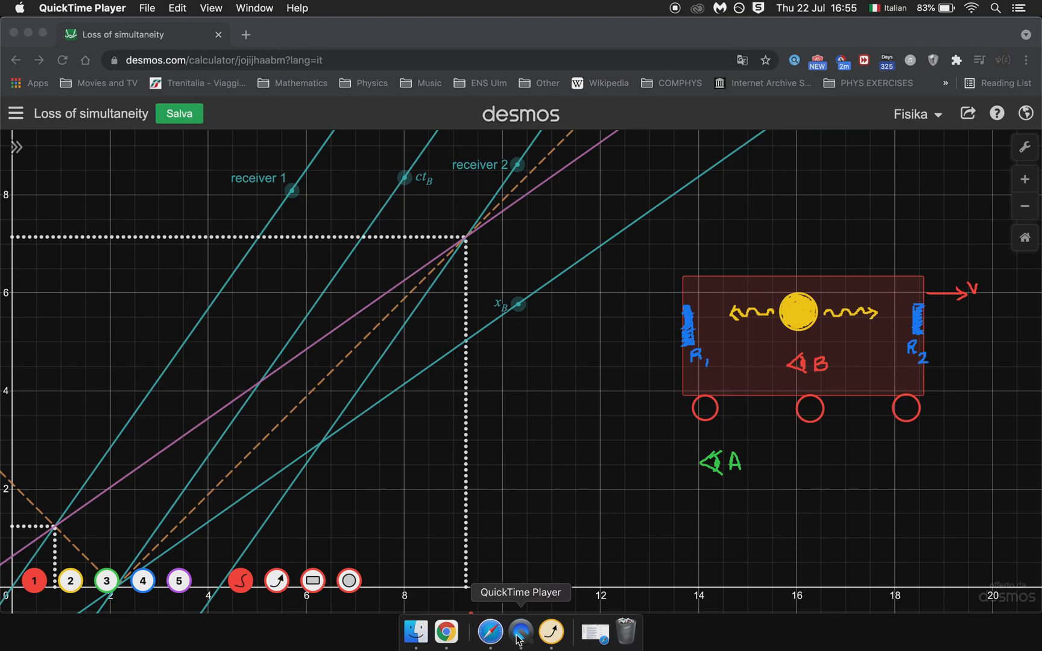
mouse_move(625, 524)
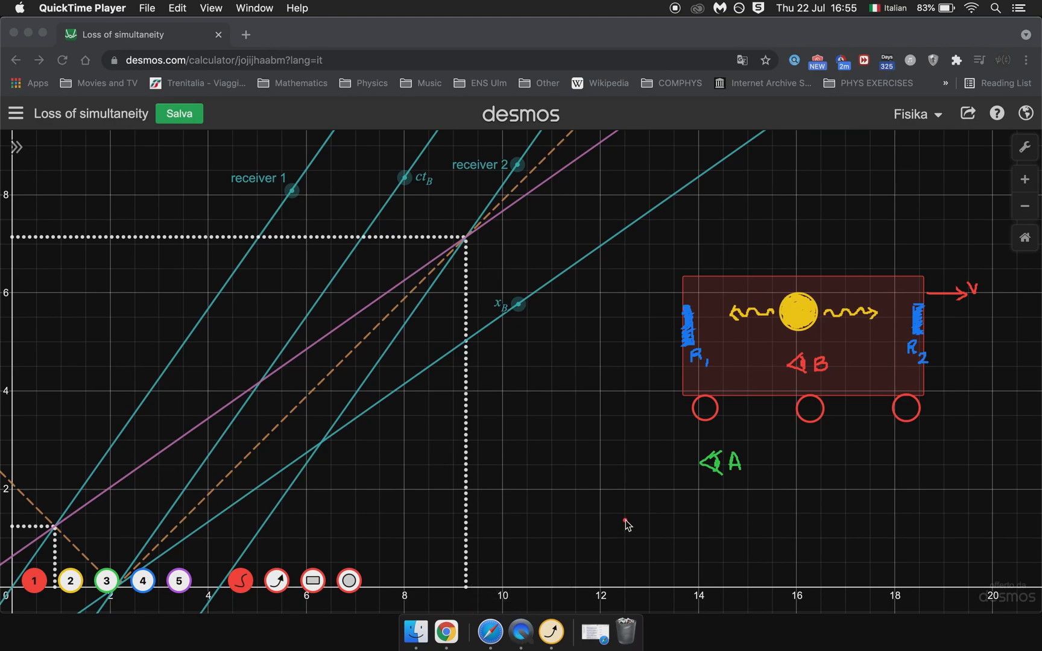
mouse_move(613, 542)
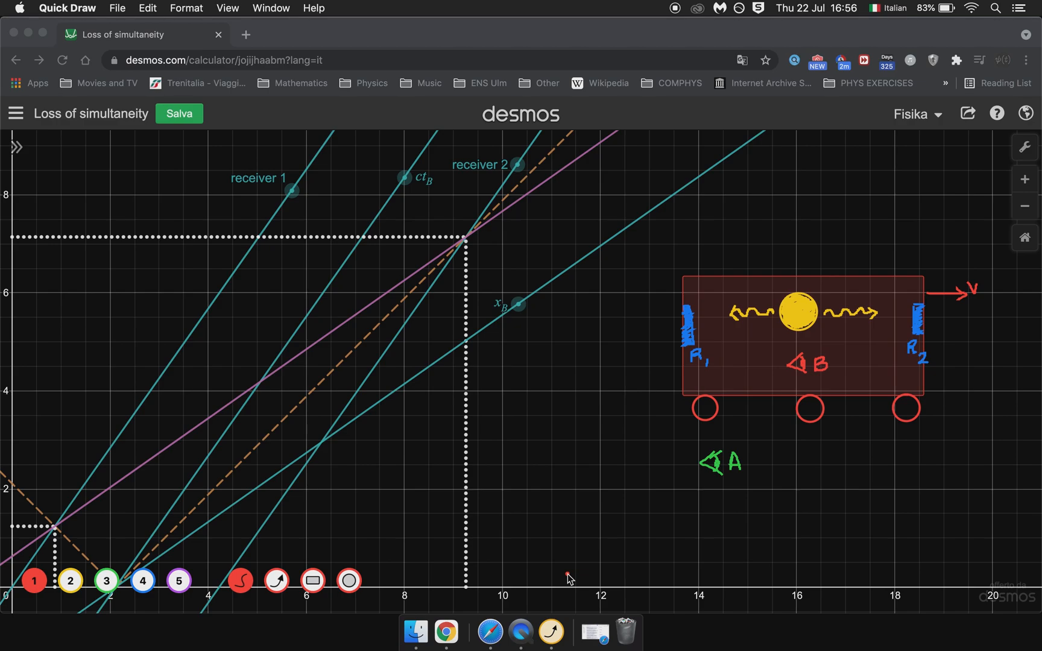
mouse_move(754, 394)
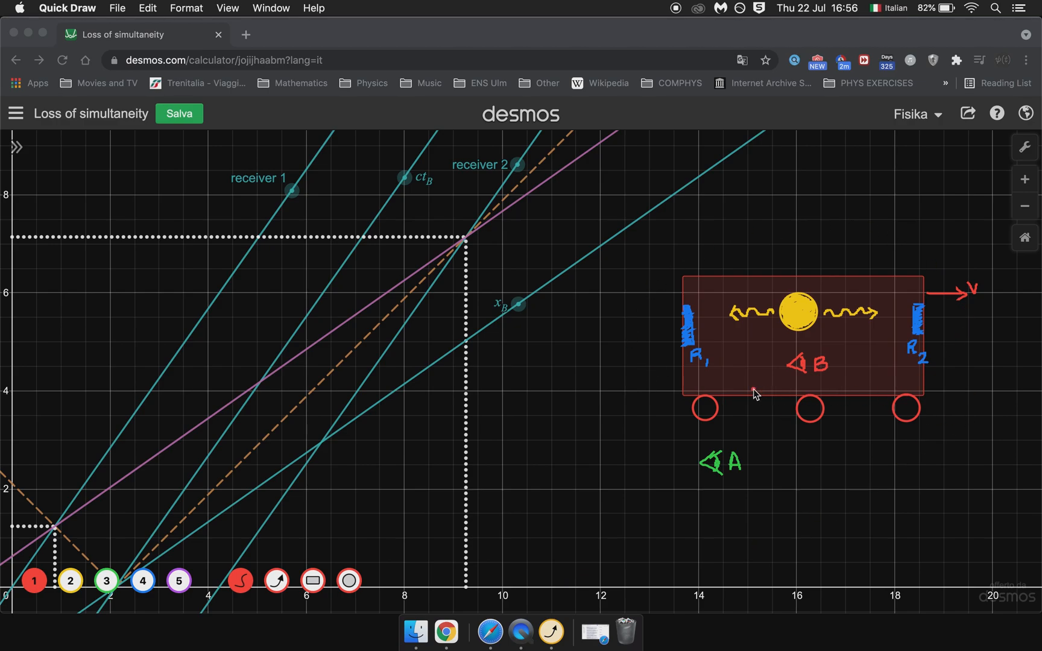
mouse_move(714, 462)
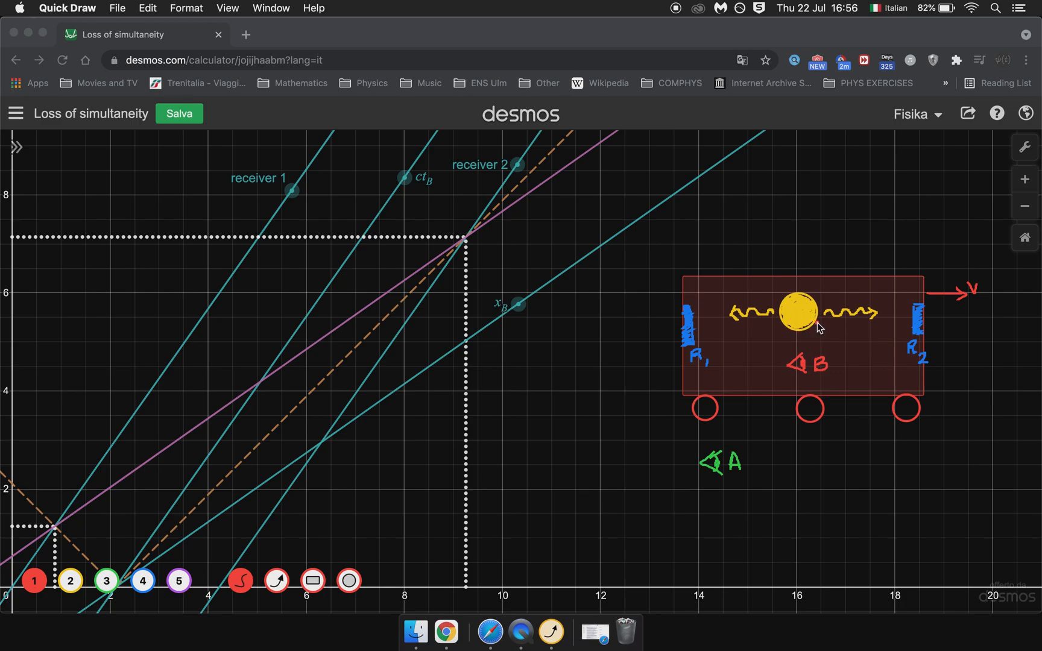
mouse_move(702, 338)
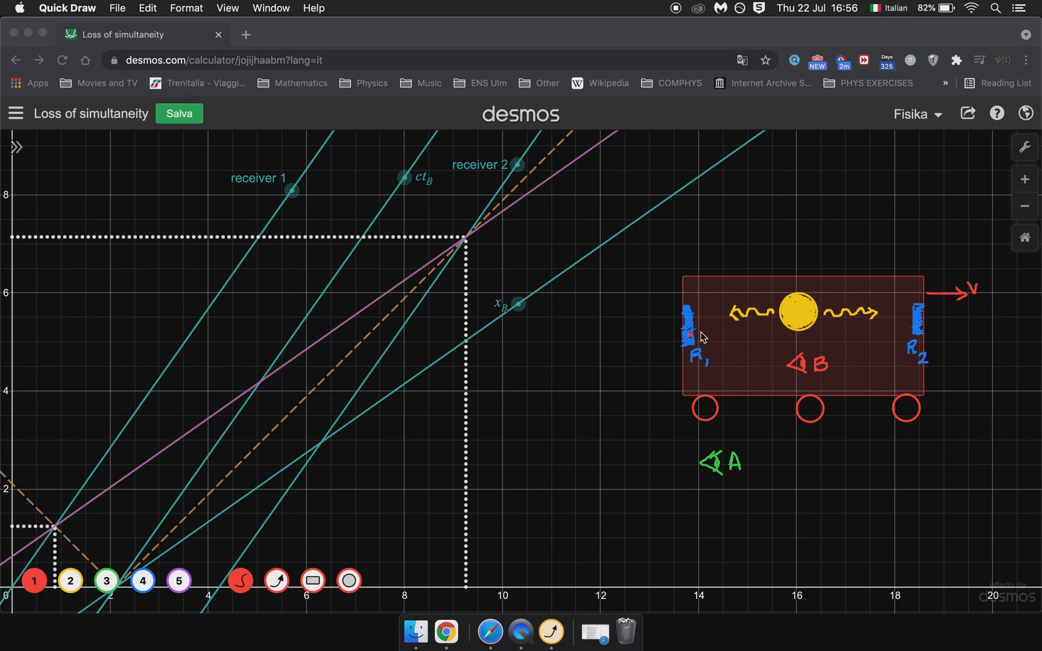
mouse_move(800, 347)
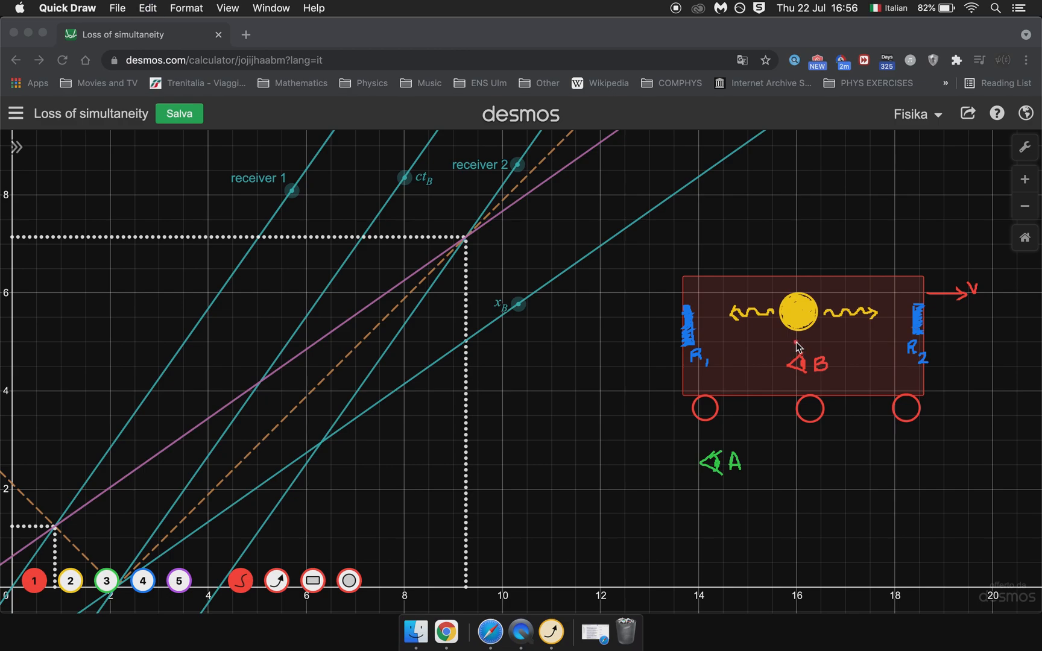
mouse_move(867, 359)
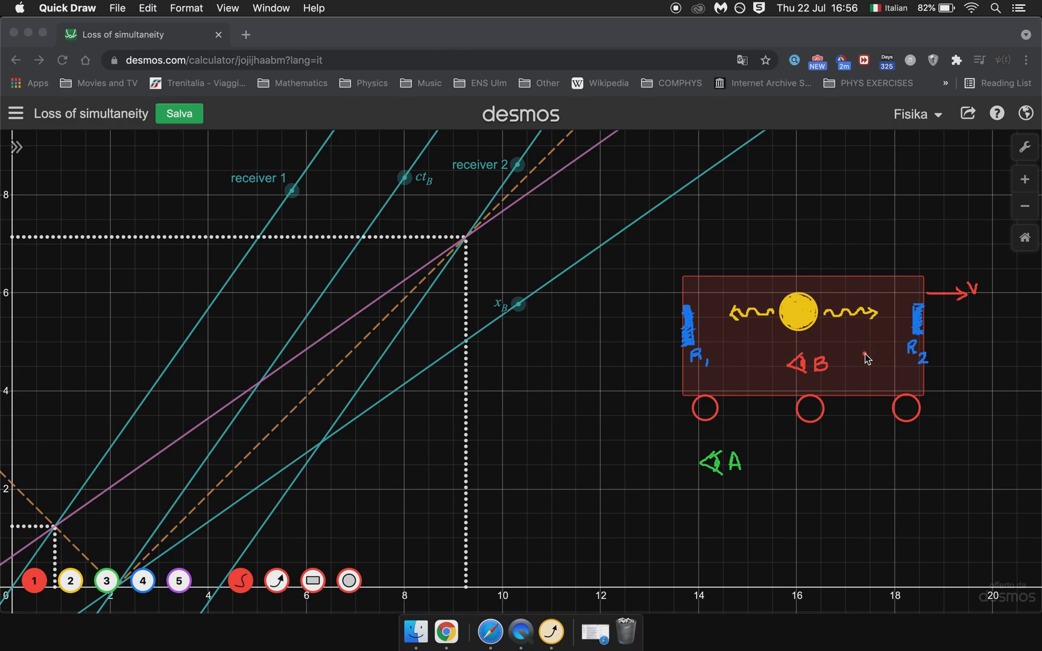
mouse_move(846, 347)
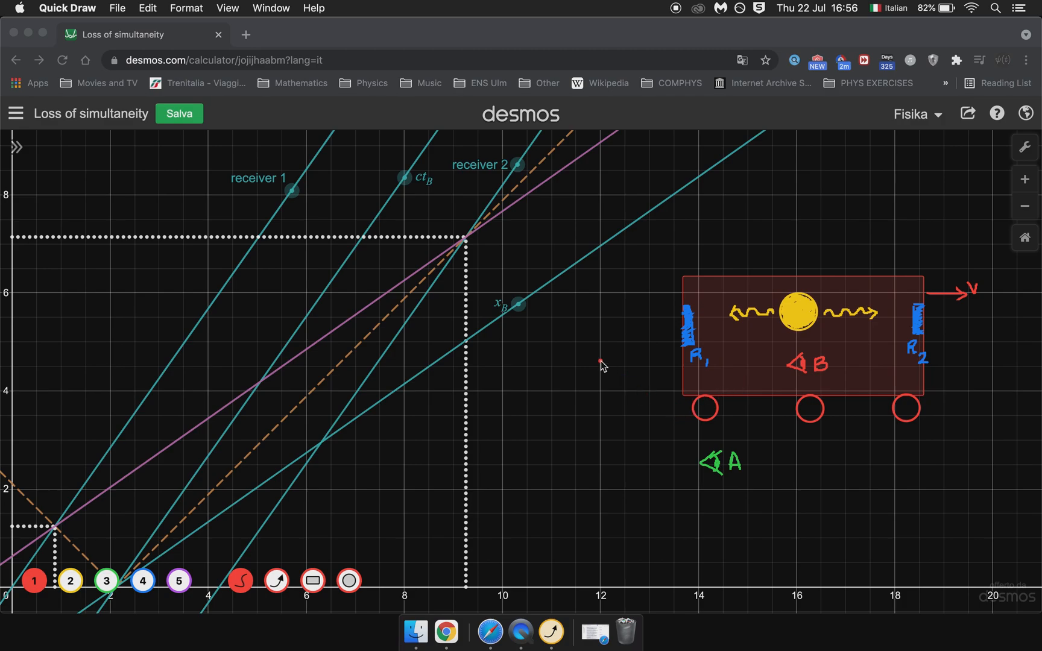
- Write a red 't = 0' label beside the train sketch
left_click(587, 374)
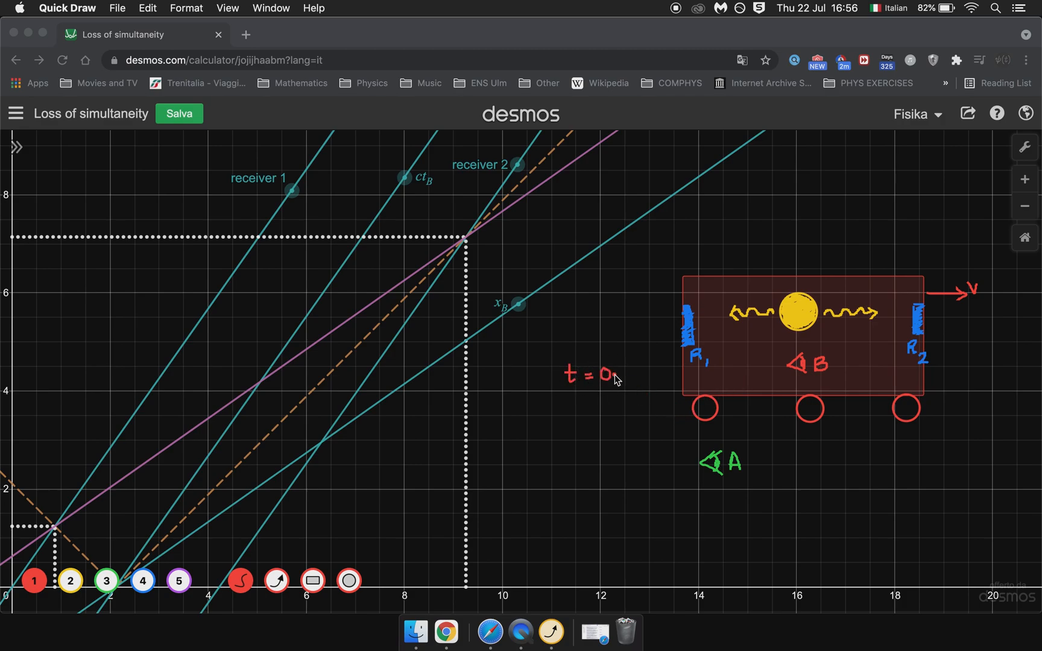
mouse_move(853, 373)
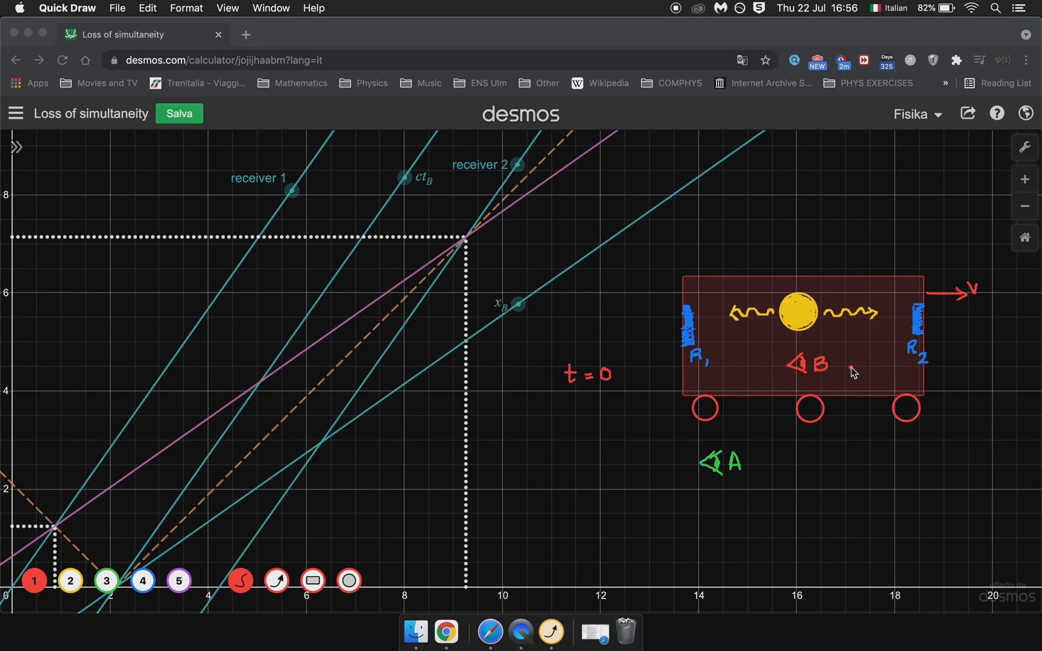
mouse_move(830, 377)
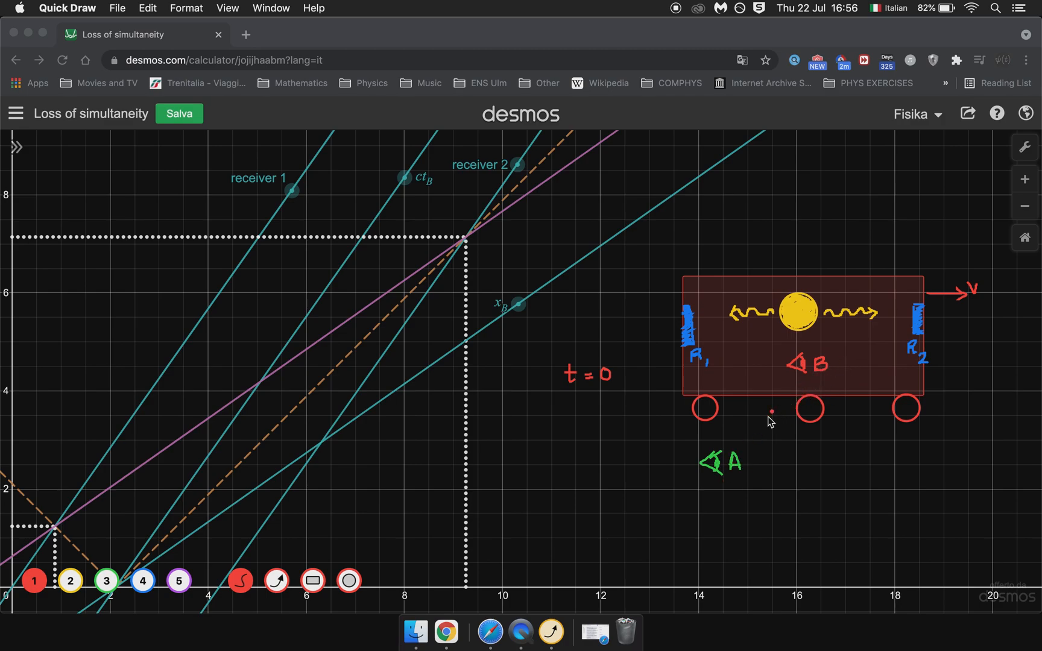
mouse_move(835, 304)
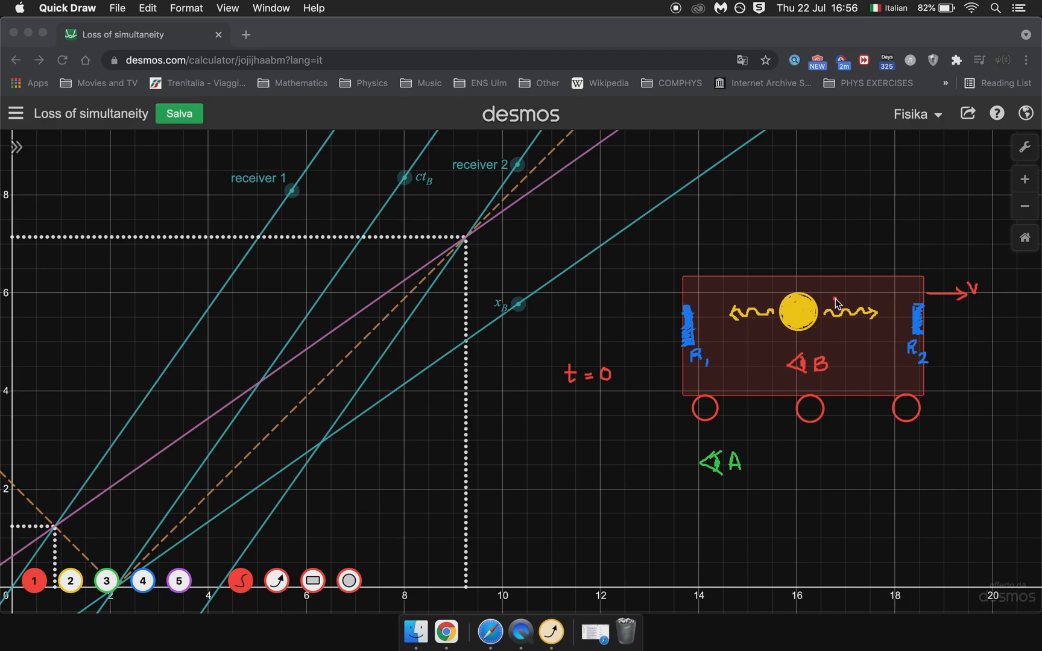
mouse_move(812, 320)
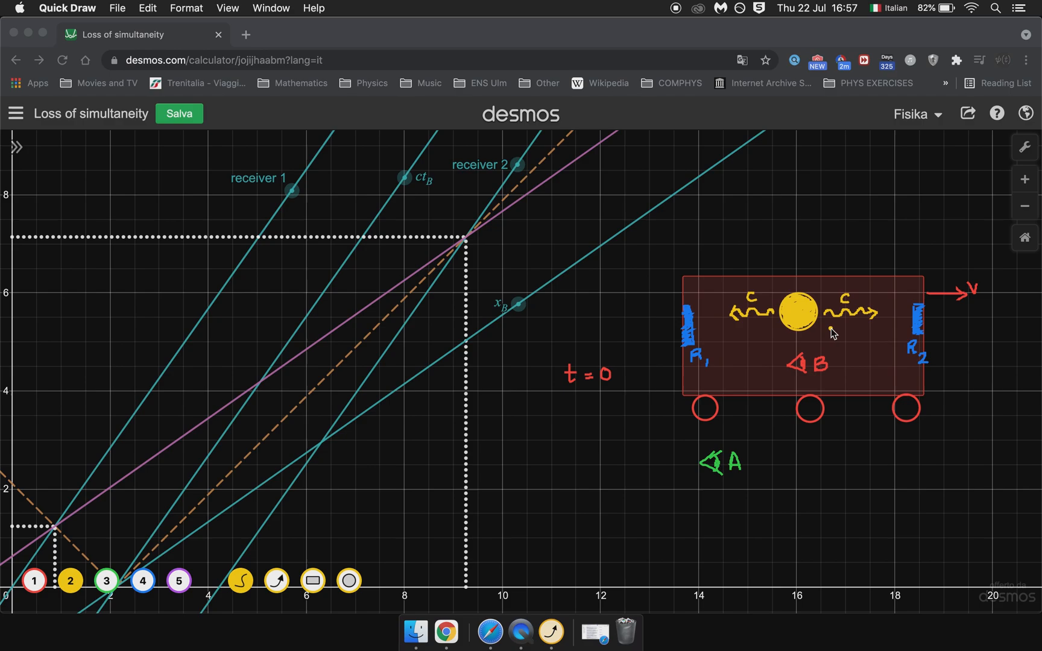
mouse_move(810, 341)
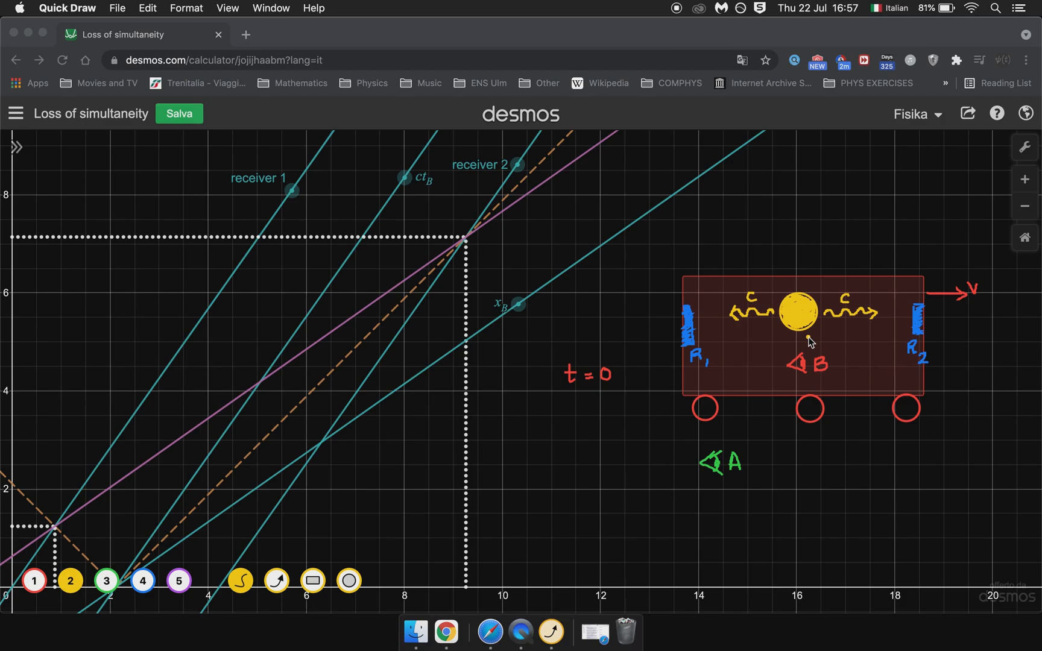
mouse_move(693, 363)
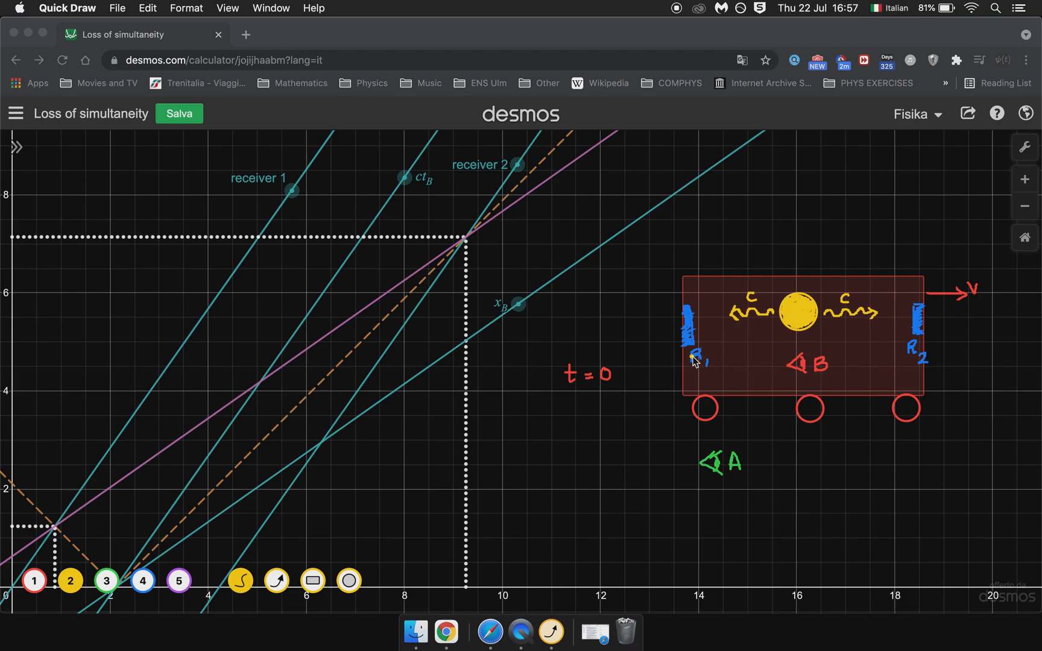
mouse_move(894, 365)
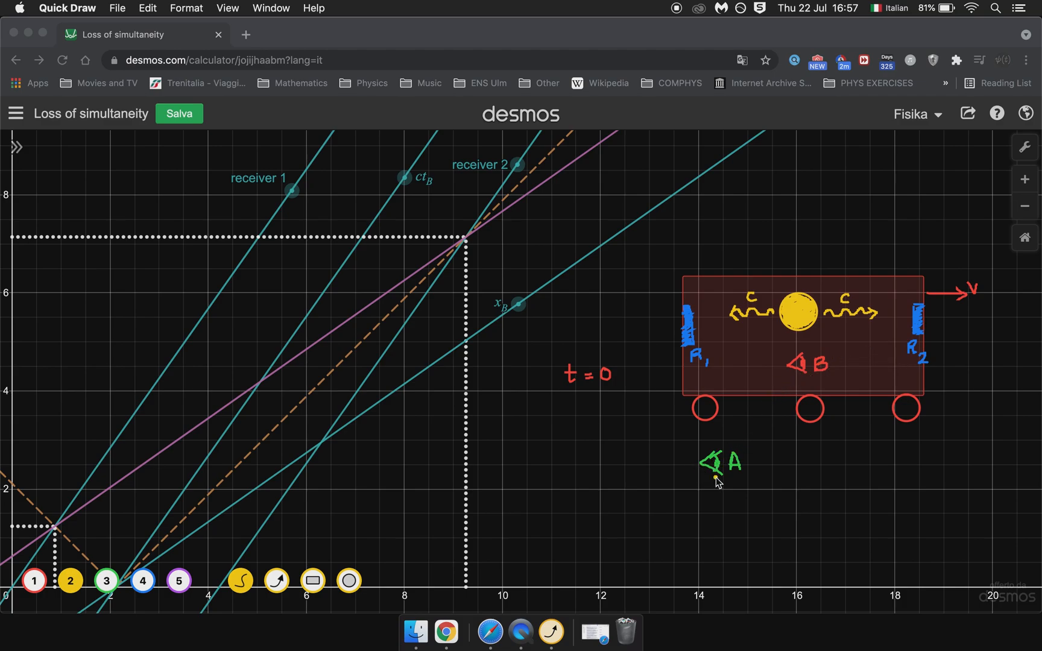
mouse_move(797, 315)
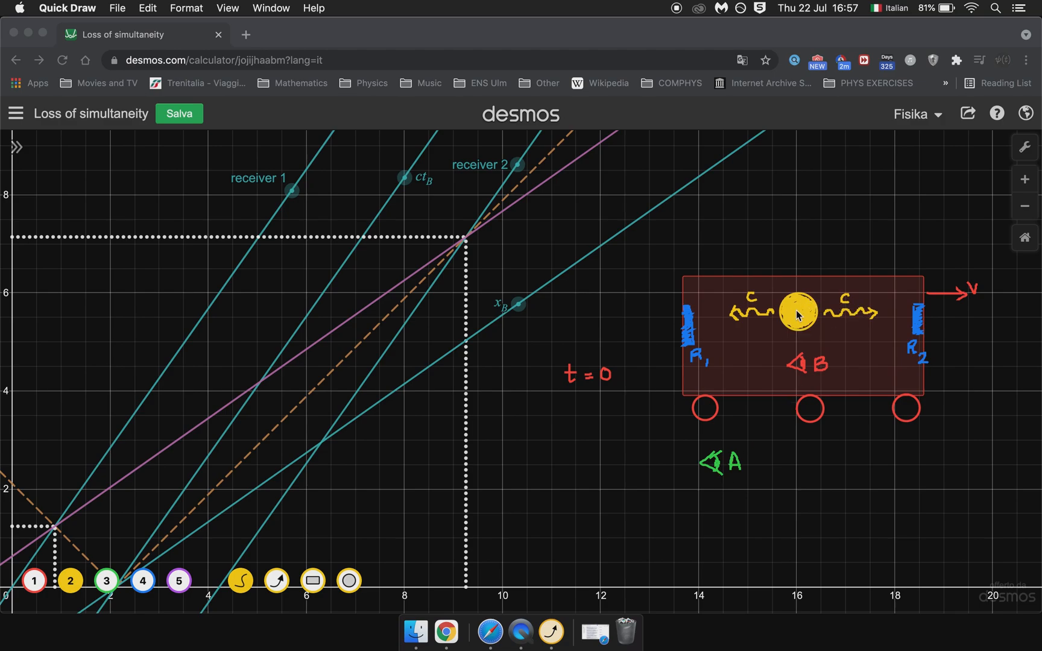
mouse_move(812, 321)
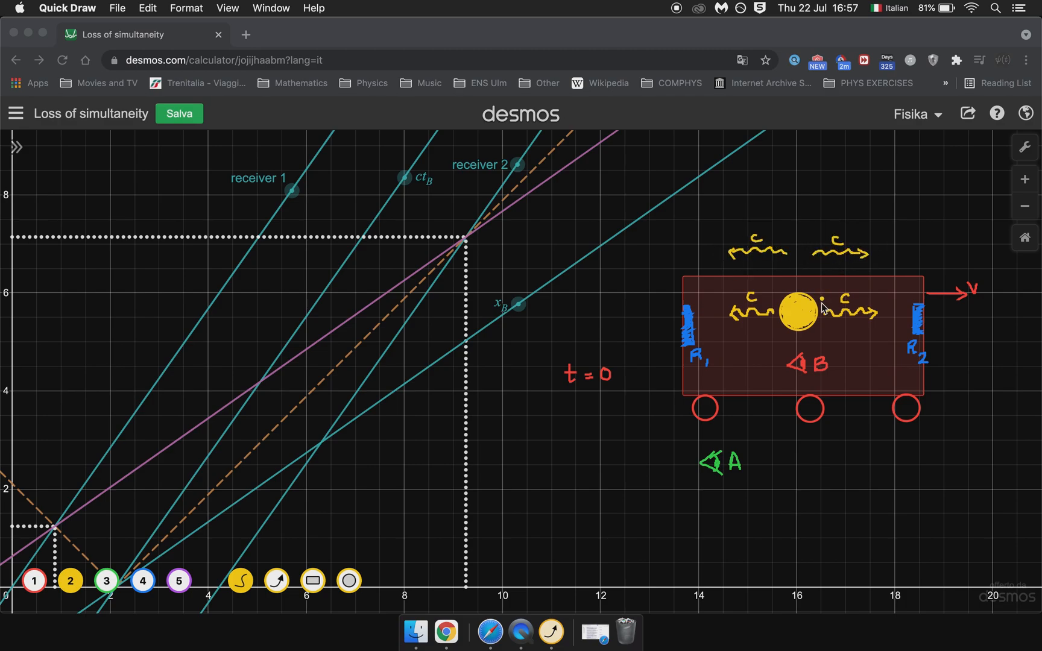
mouse_move(801, 320)
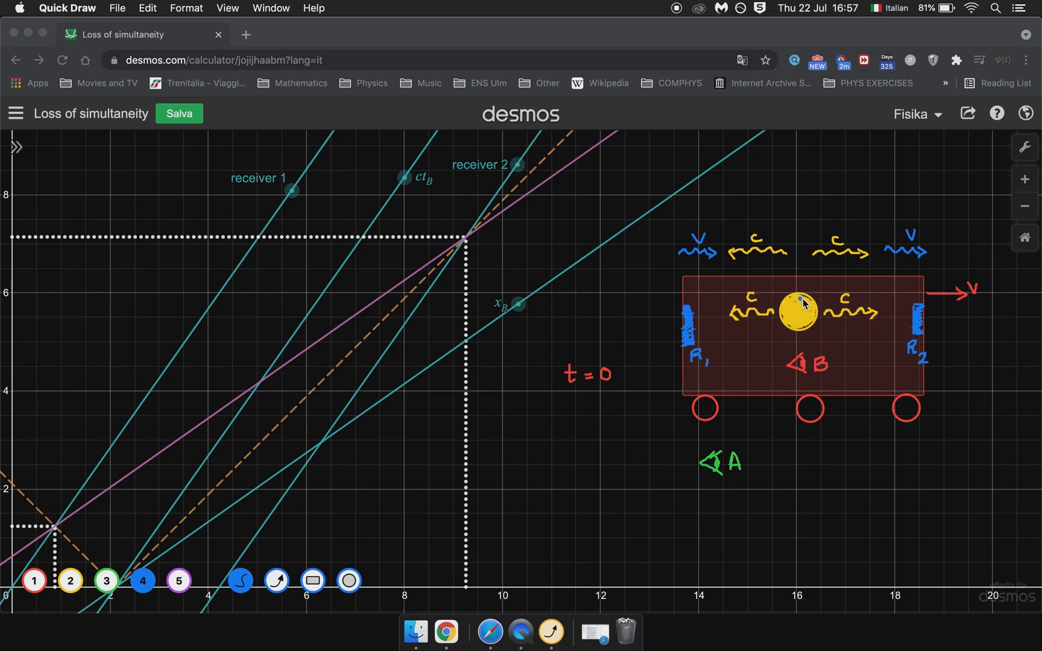
mouse_move(714, 265)
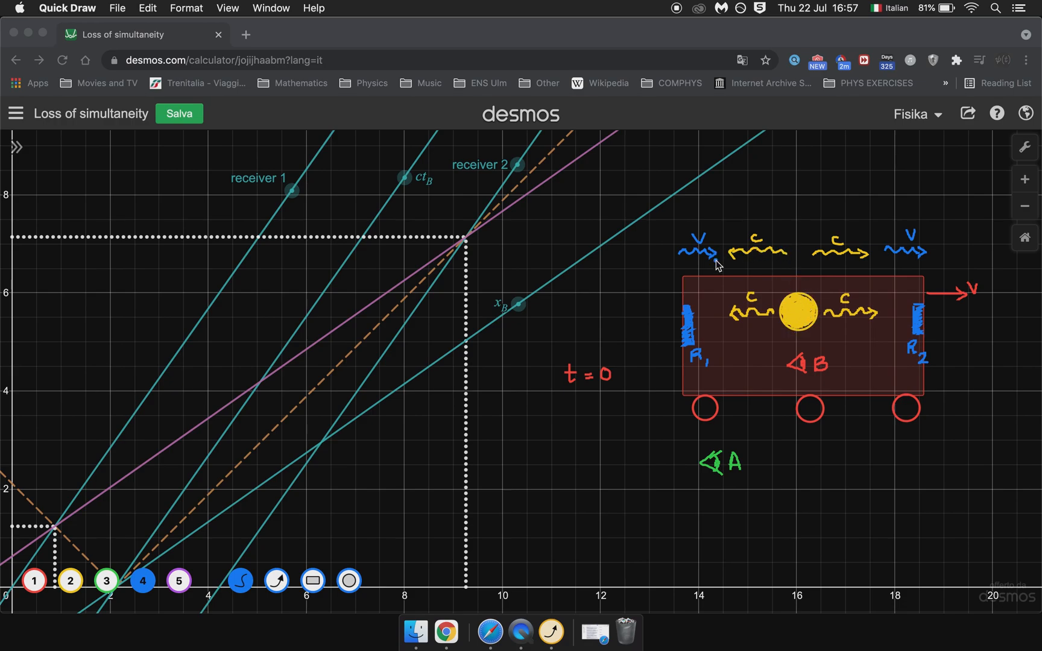
mouse_move(698, 352)
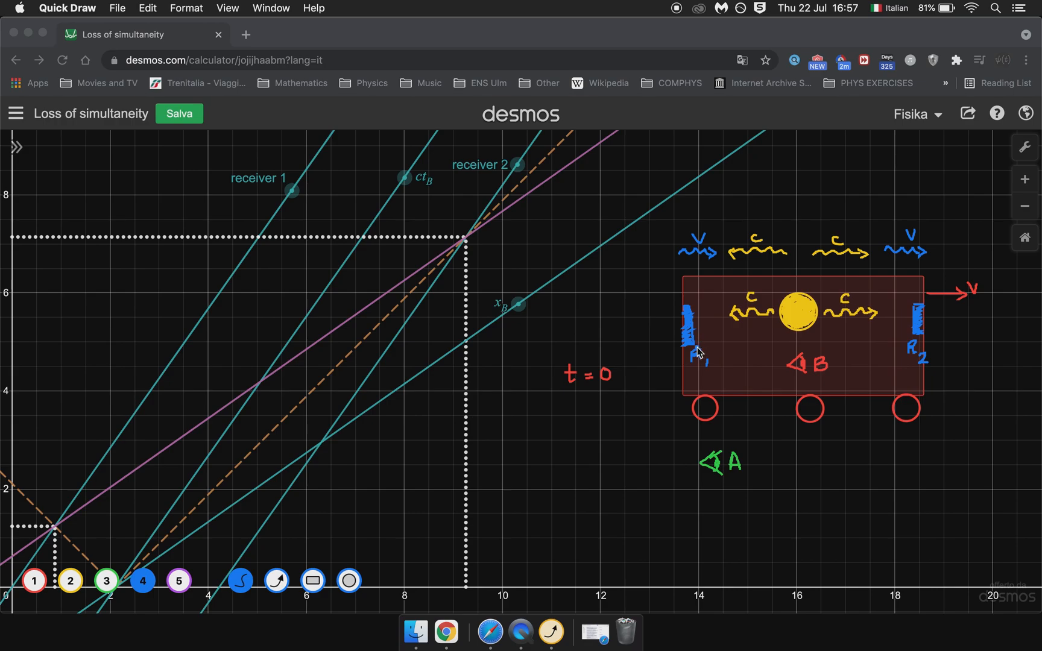
mouse_move(788, 330)
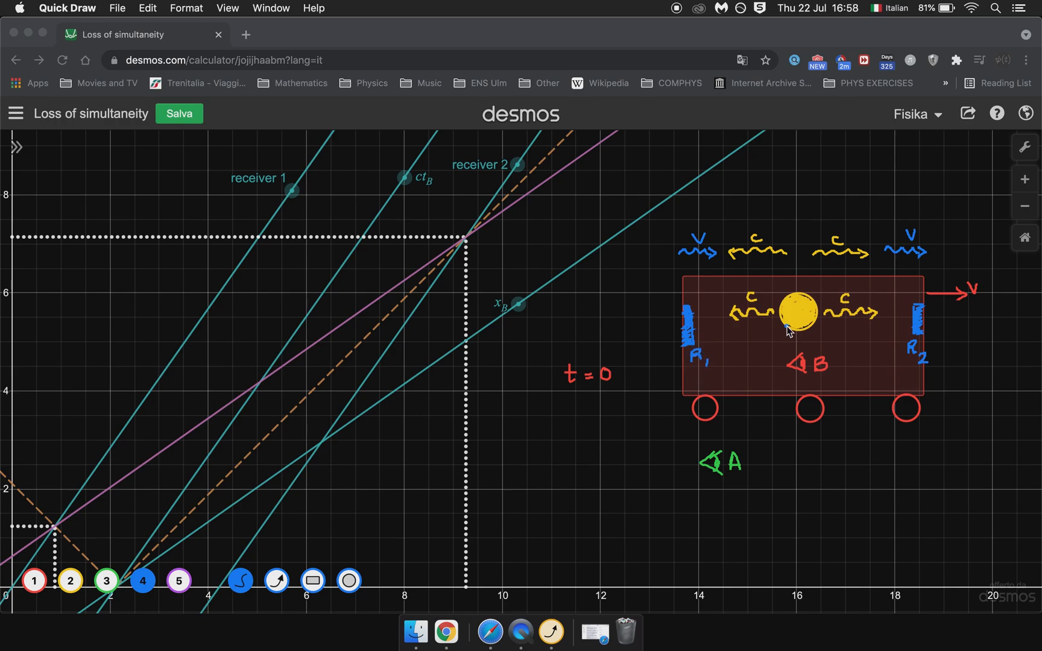
mouse_move(877, 259)
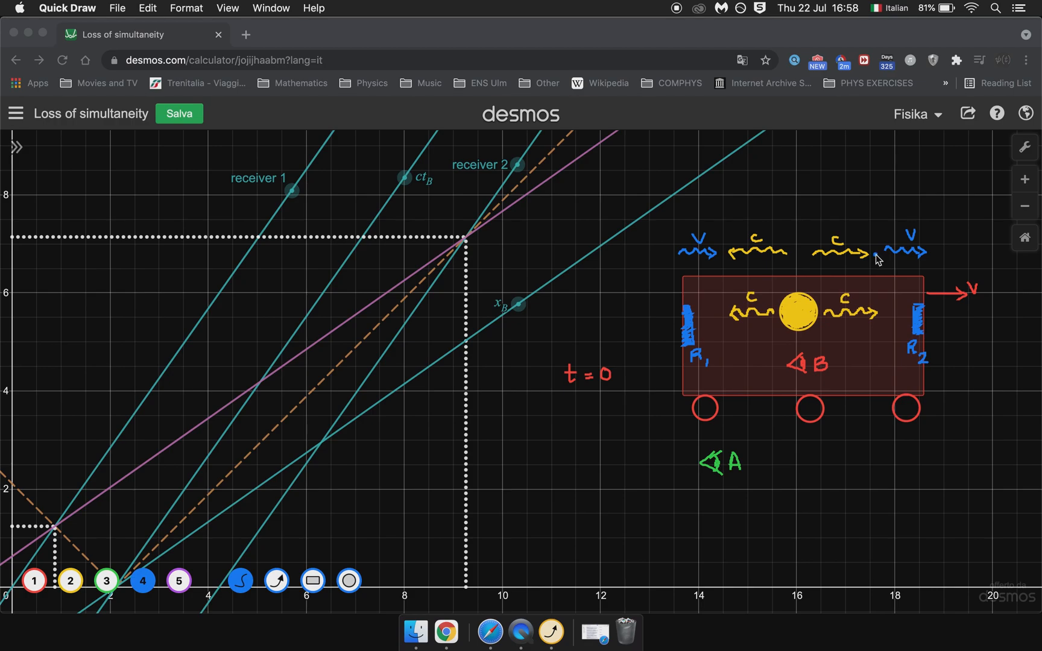
mouse_move(795, 252)
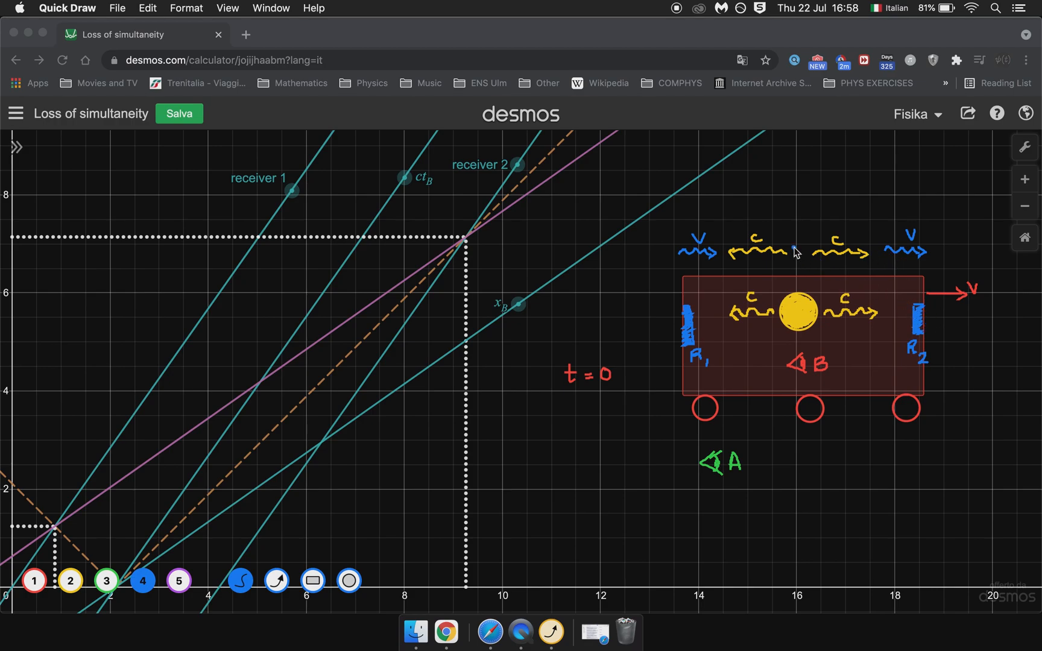
mouse_move(716, 253)
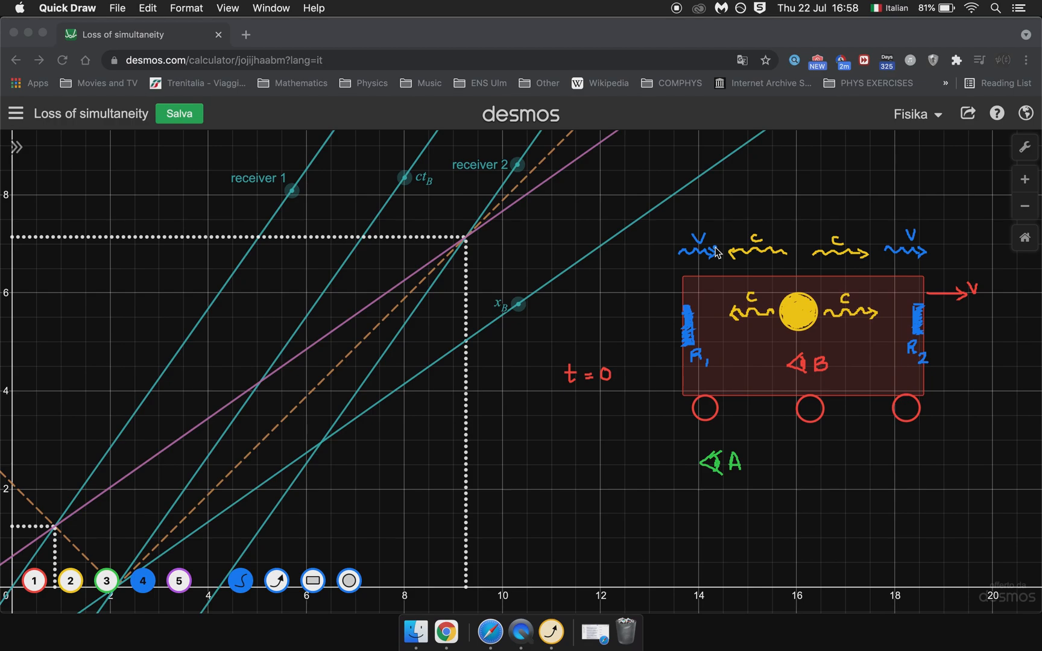
mouse_move(854, 264)
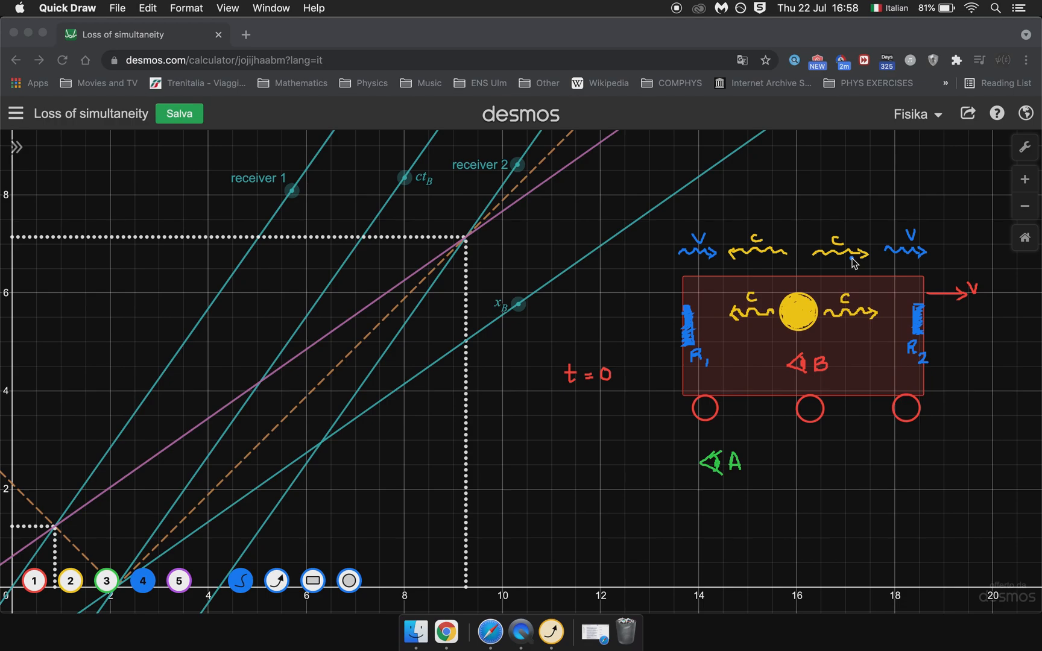
mouse_move(920, 258)
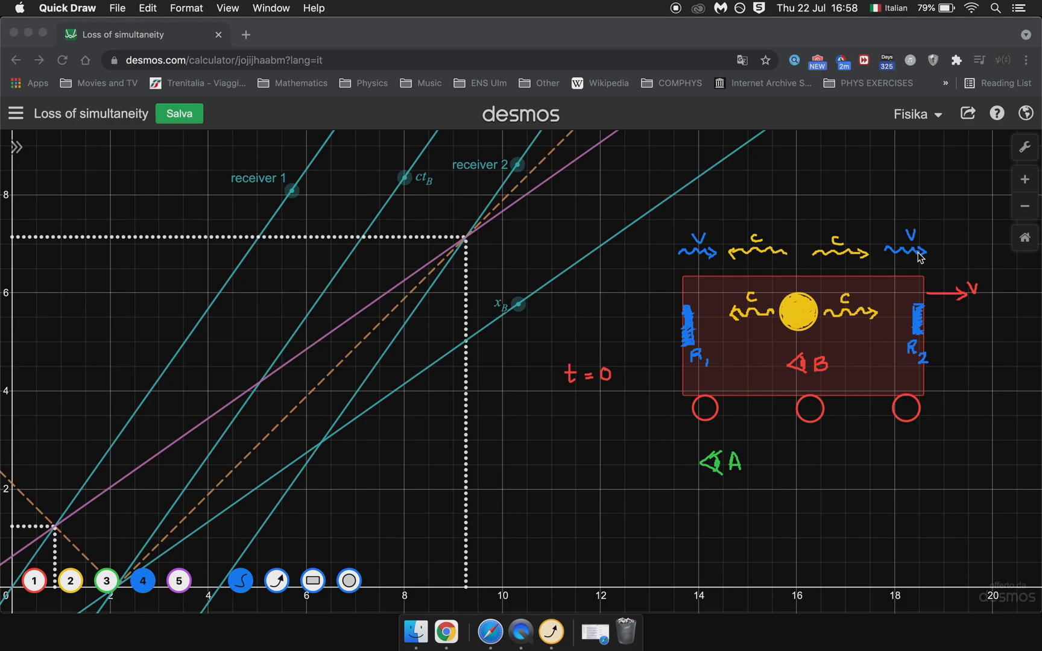
mouse_move(858, 269)
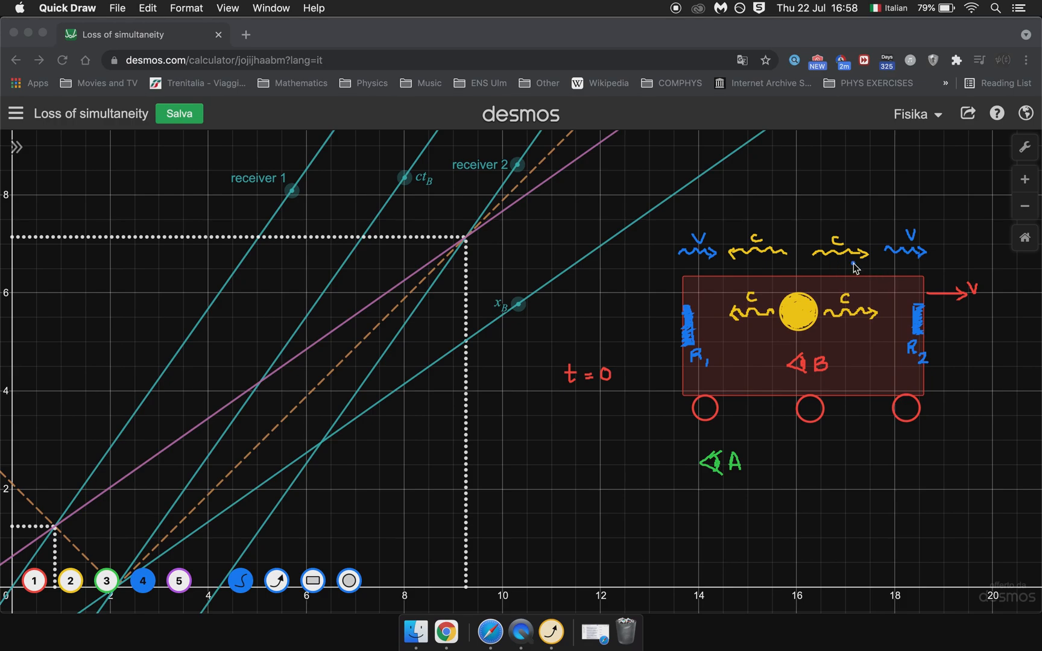
mouse_move(770, 324)
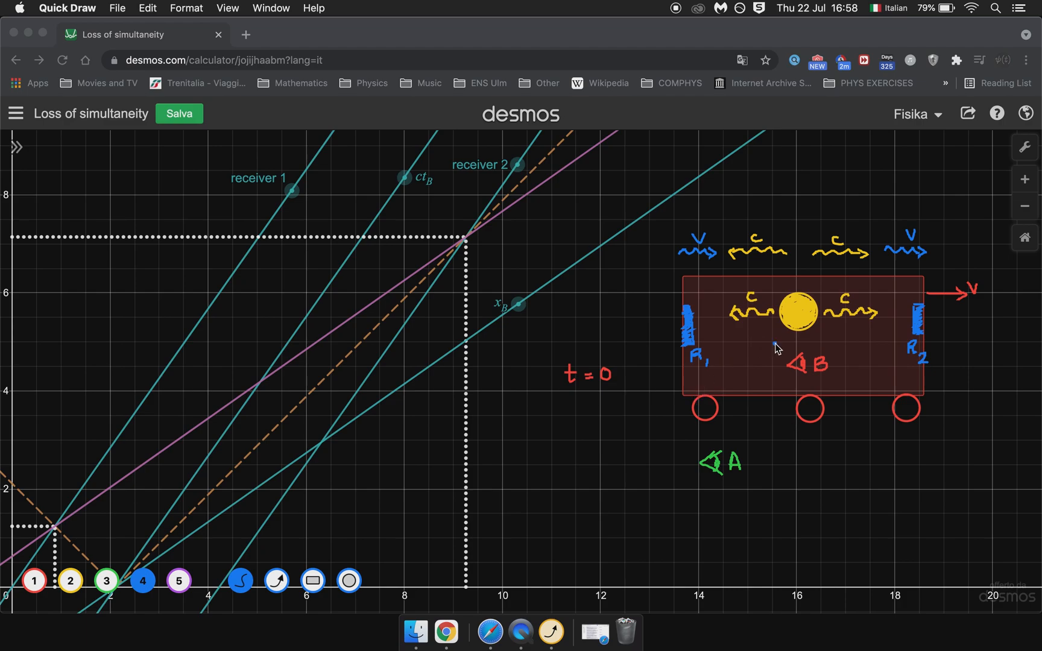
mouse_move(782, 254)
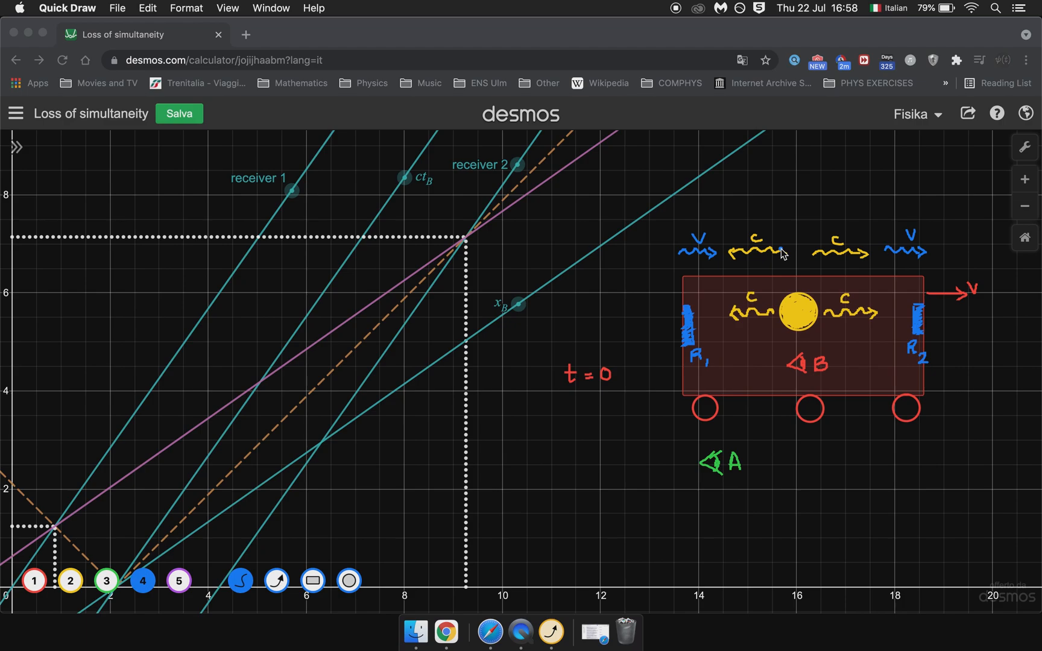
mouse_move(747, 259)
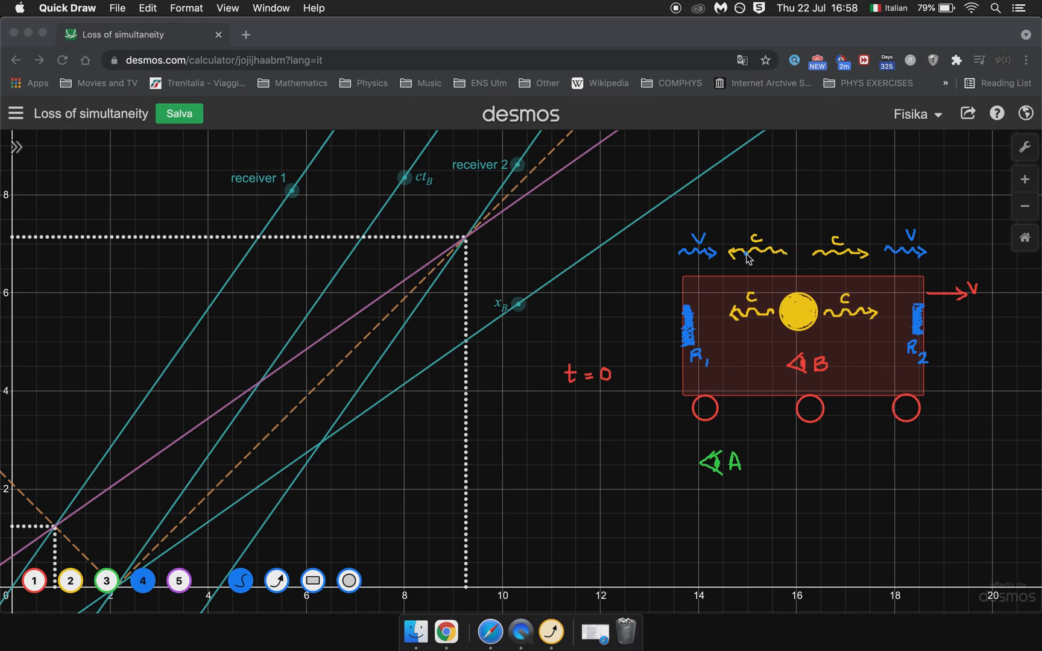
mouse_move(753, 254)
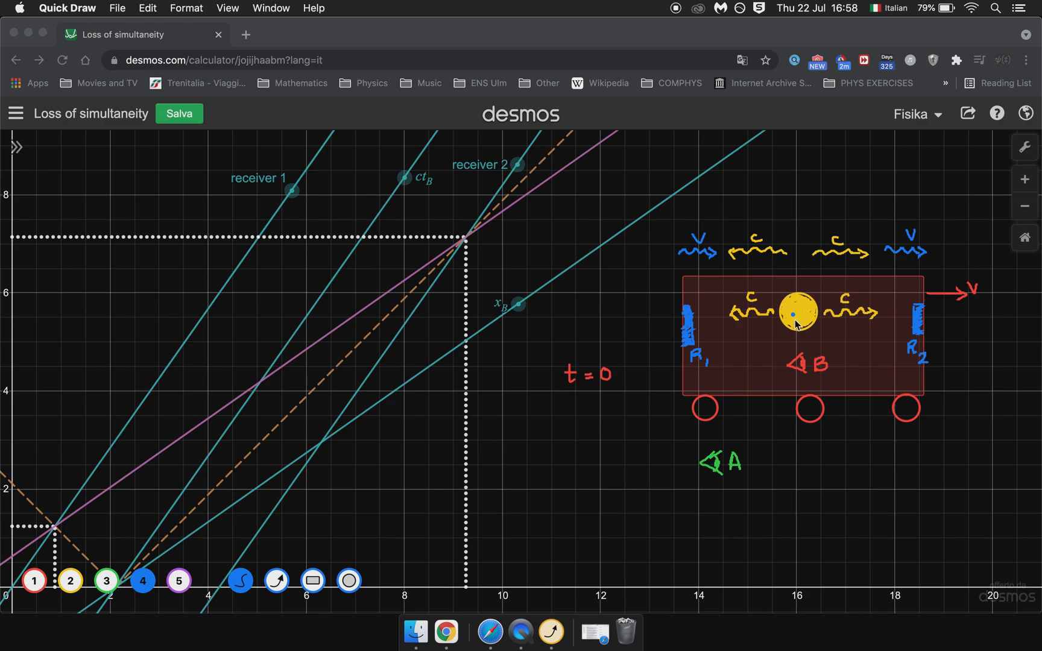
mouse_move(877, 319)
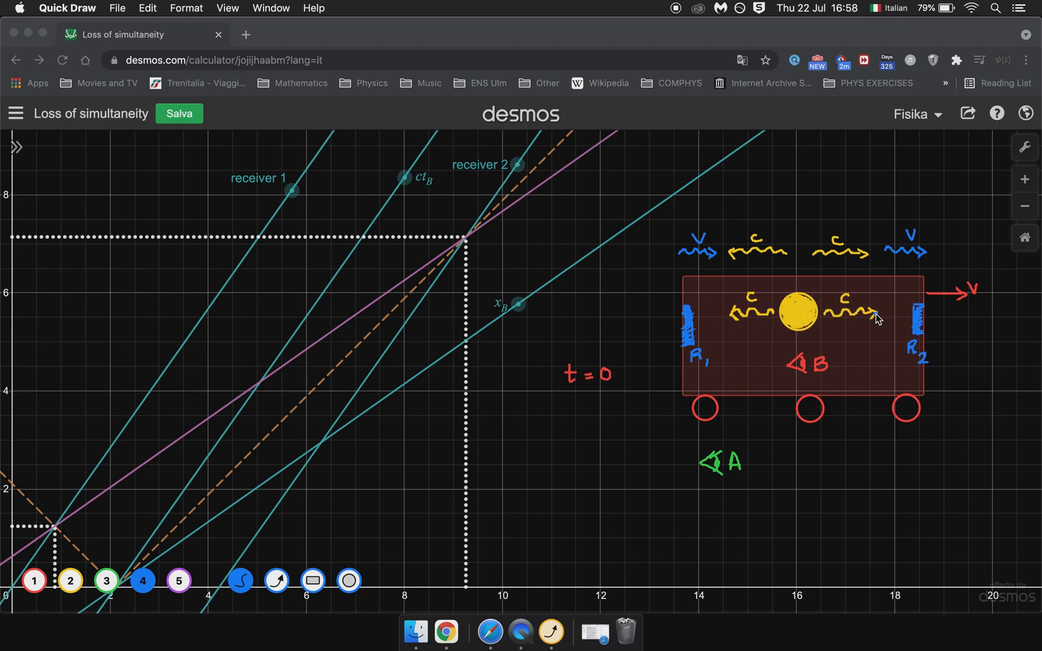
mouse_move(873, 329)
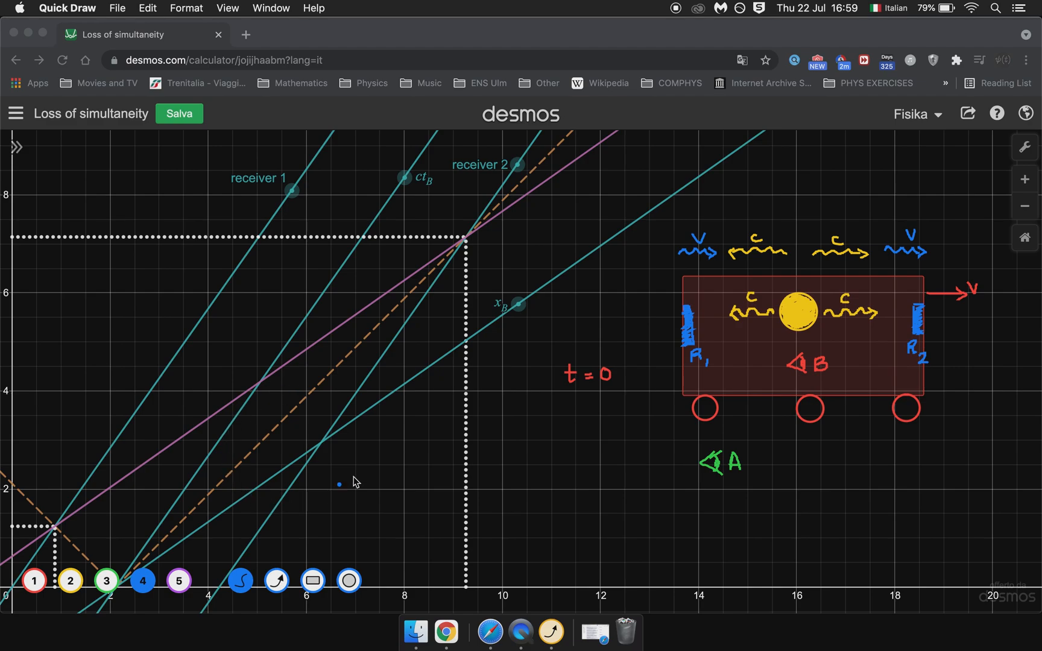
mouse_move(258, 409)
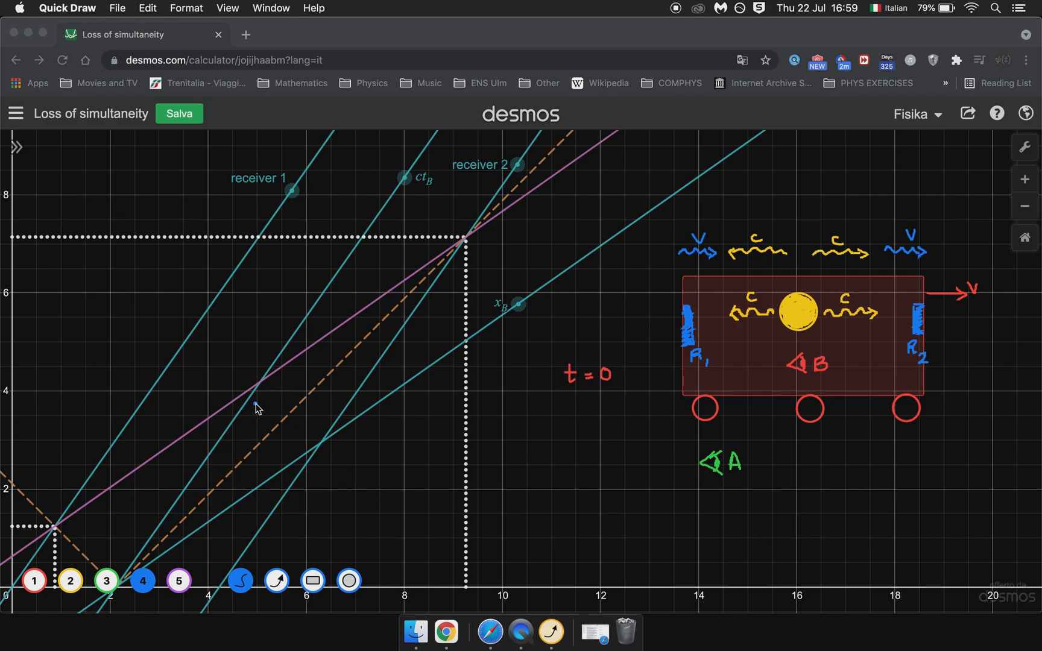
mouse_move(15, 572)
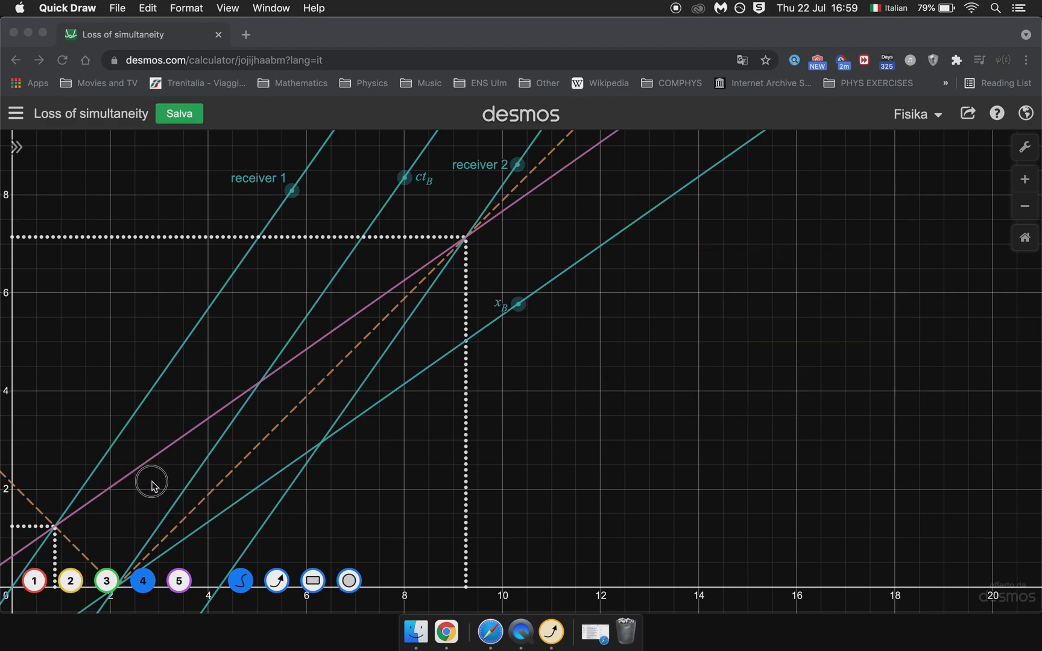
- Leave Quick Draw and bring the Desmos spacetime diagram back to the front
left_click(204, 444)
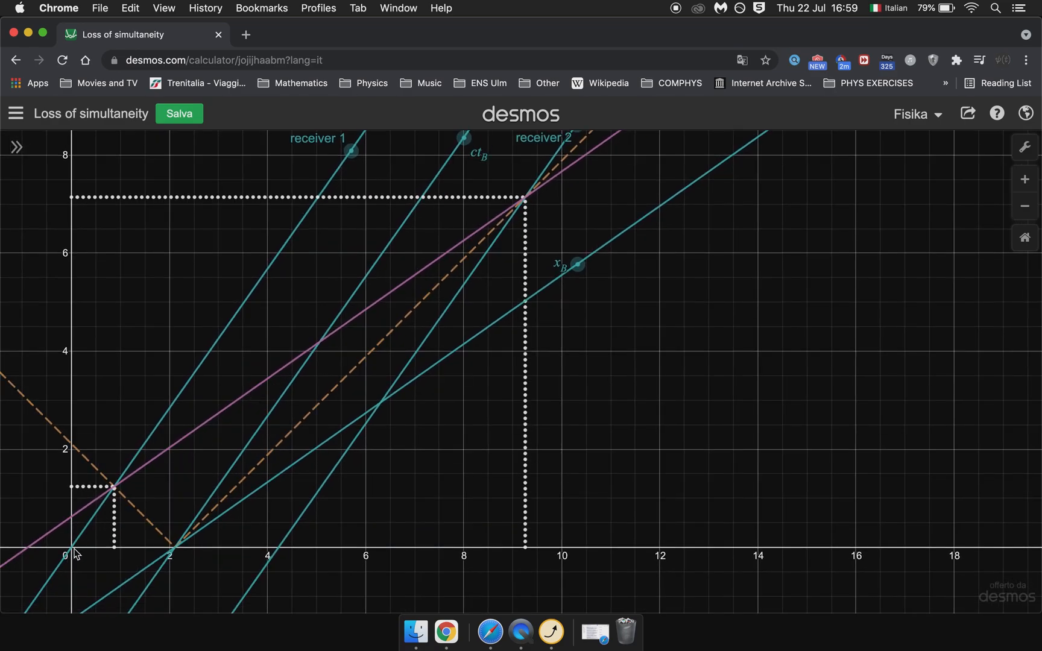
mouse_move(70, 553)
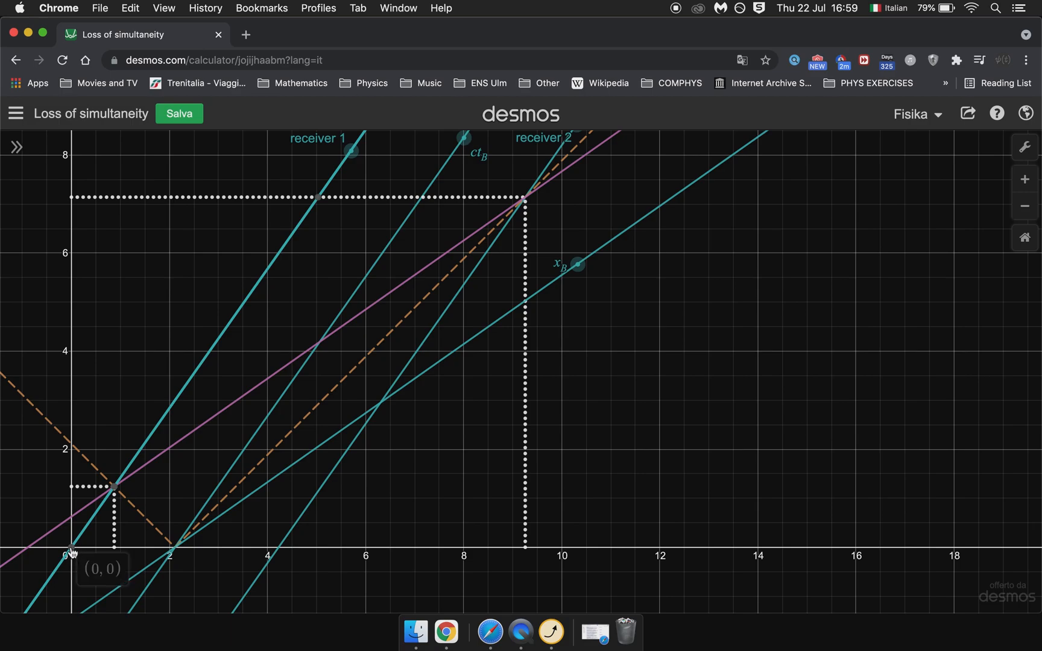
mouse_move(77, 557)
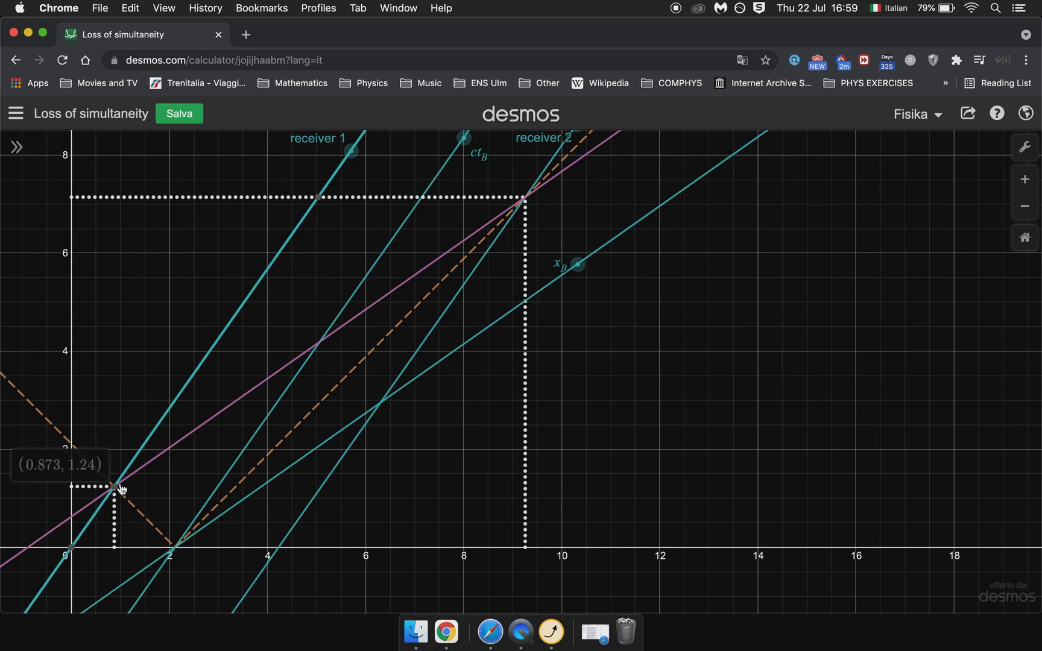
mouse_move(152, 435)
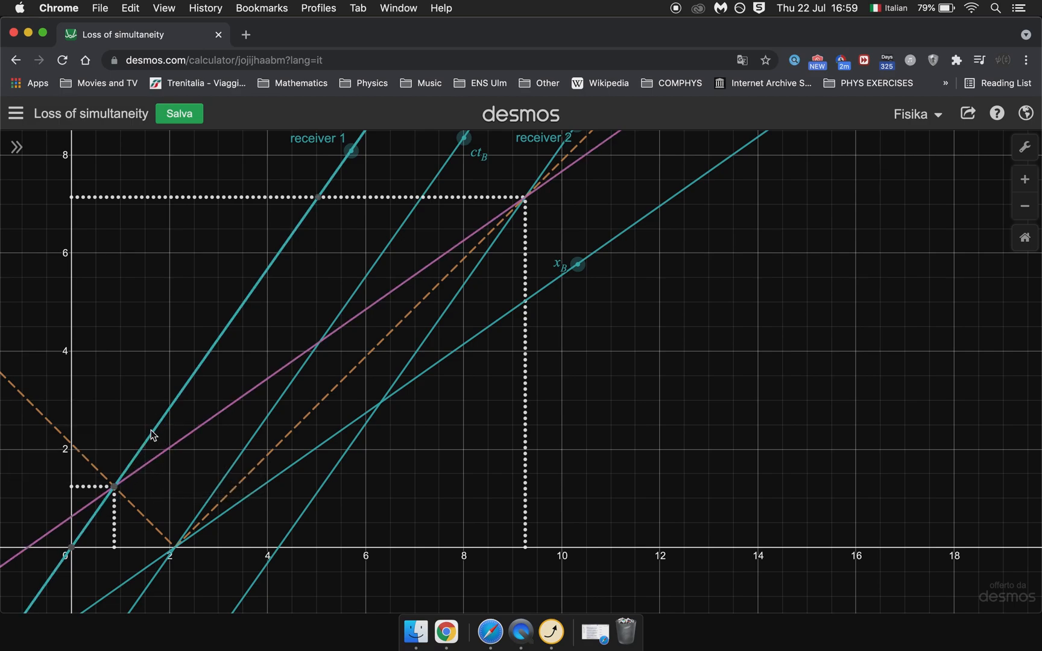
mouse_move(357, 280)
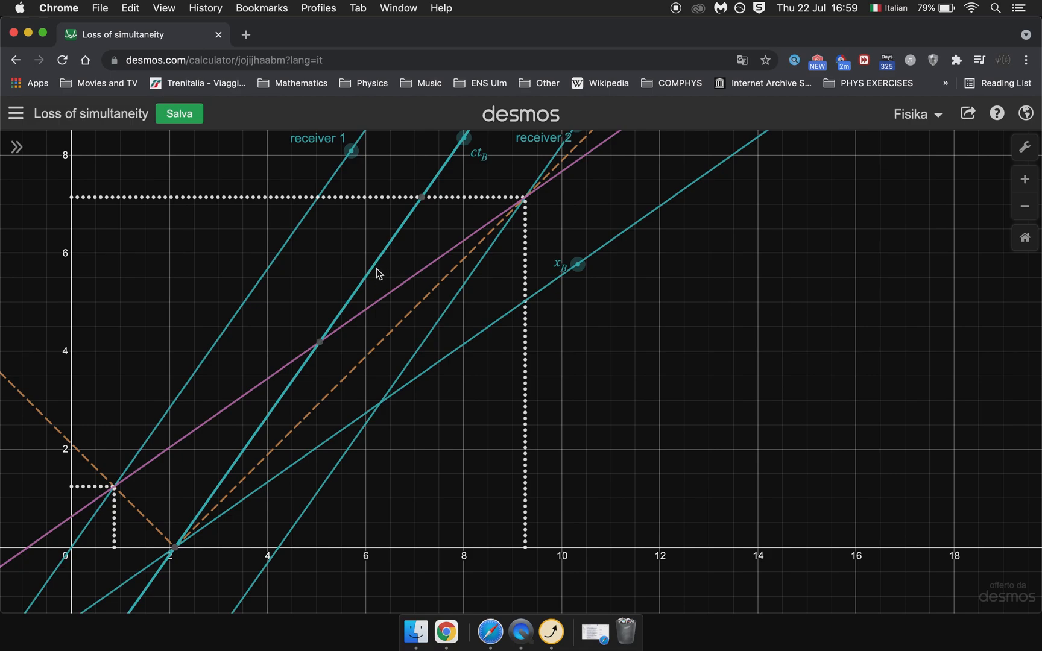
mouse_move(454, 266)
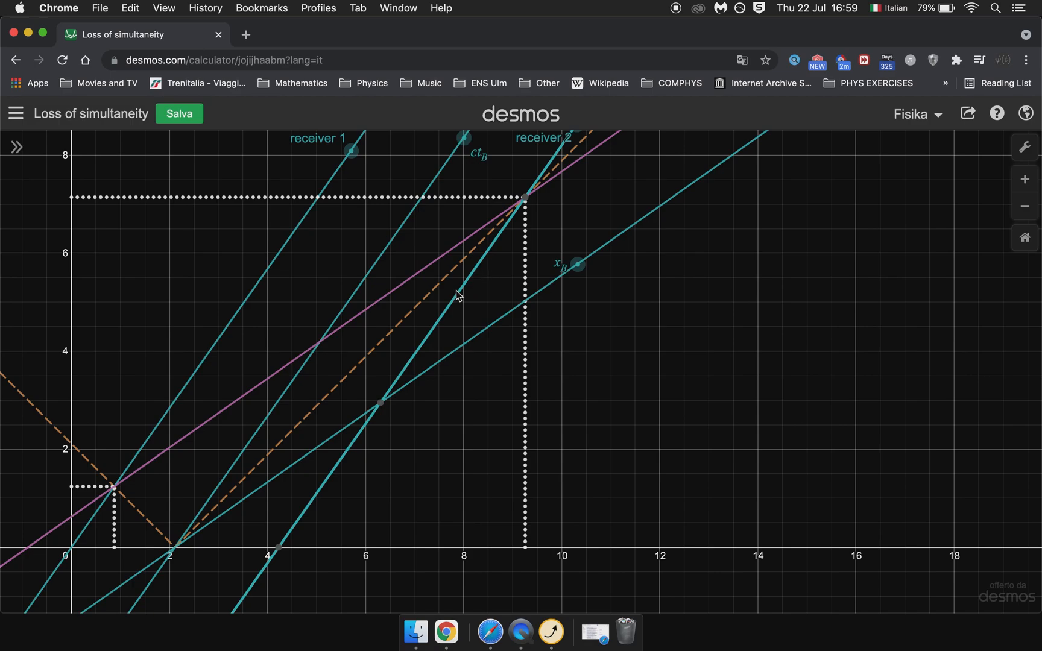
mouse_move(520, 629)
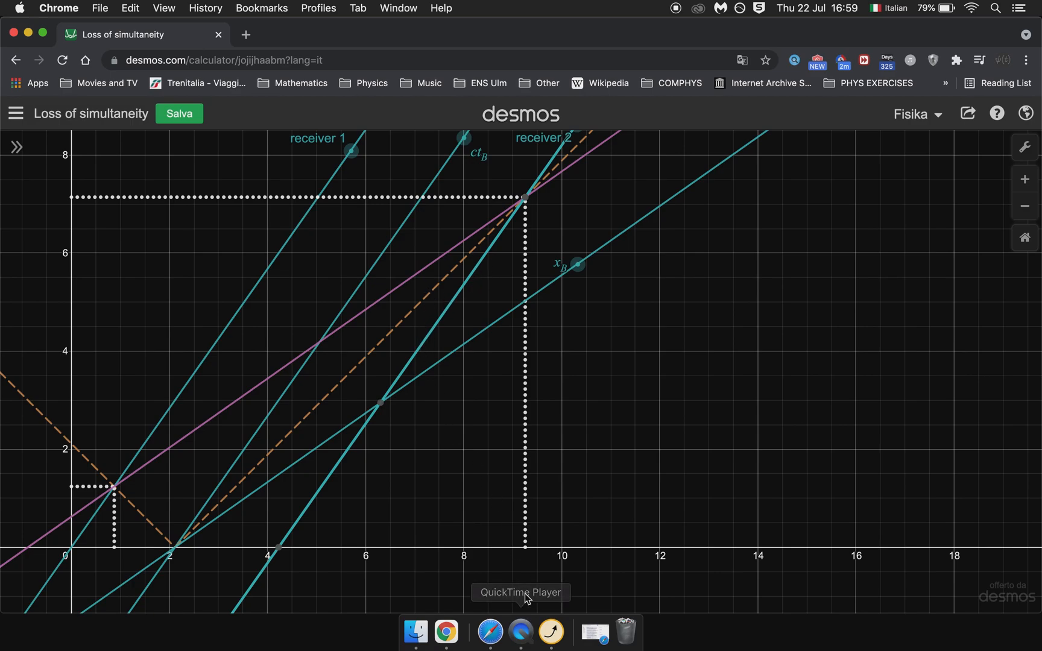
mouse_move(276, 467)
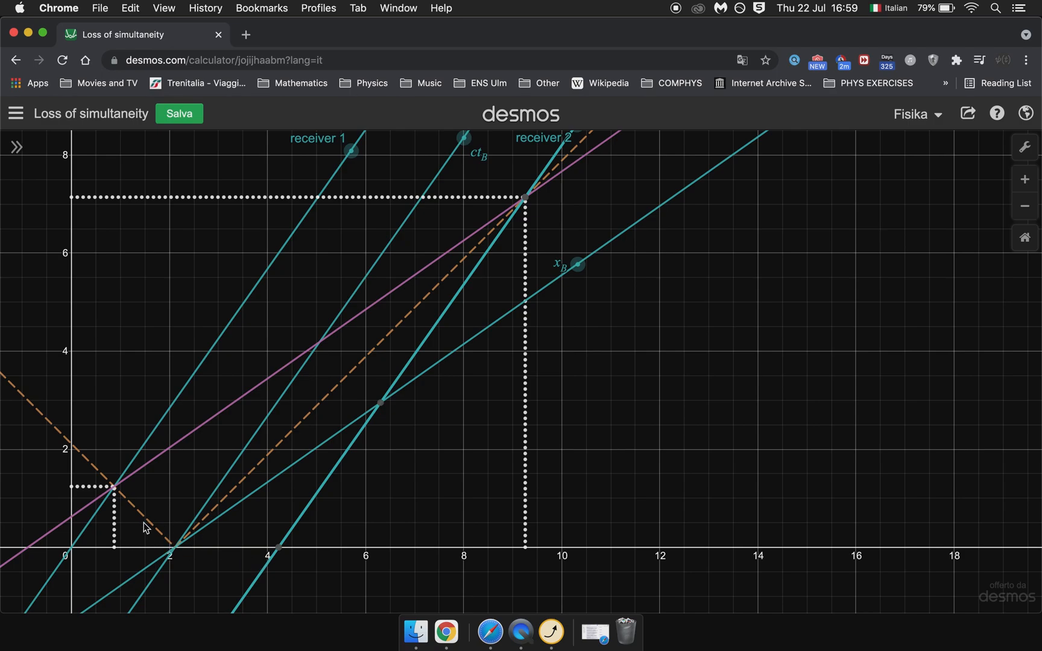
mouse_move(279, 554)
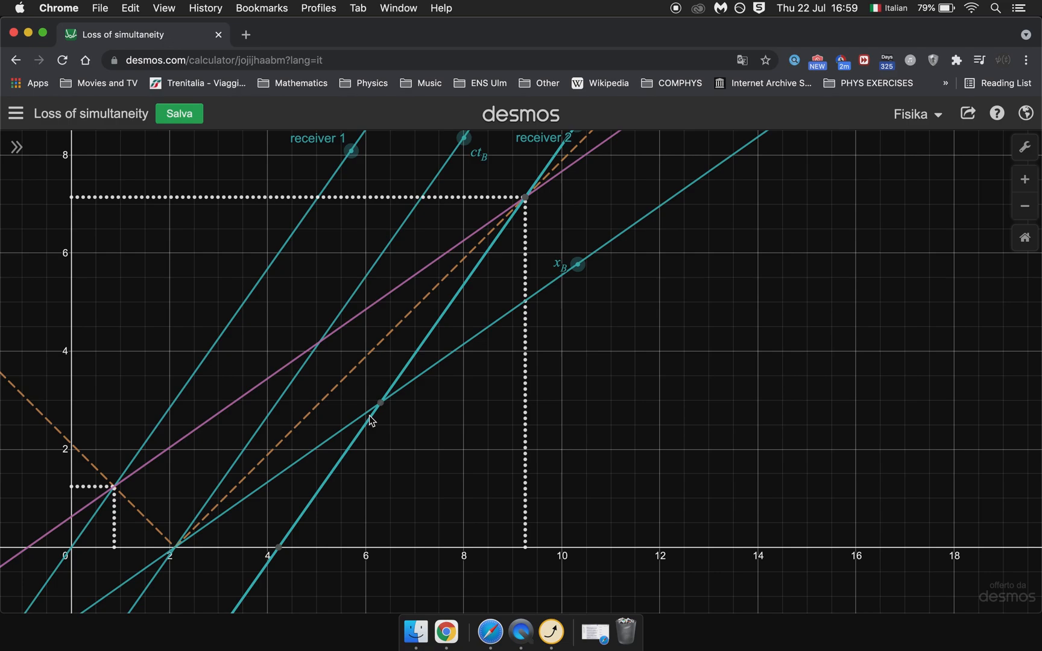
mouse_move(232, 476)
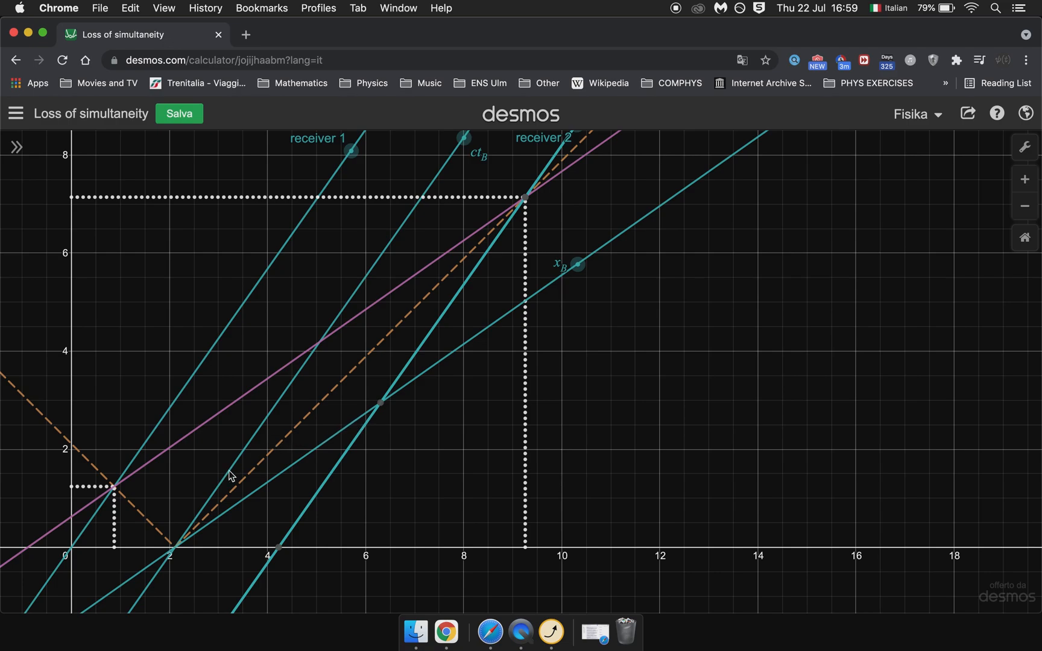
mouse_move(95, 541)
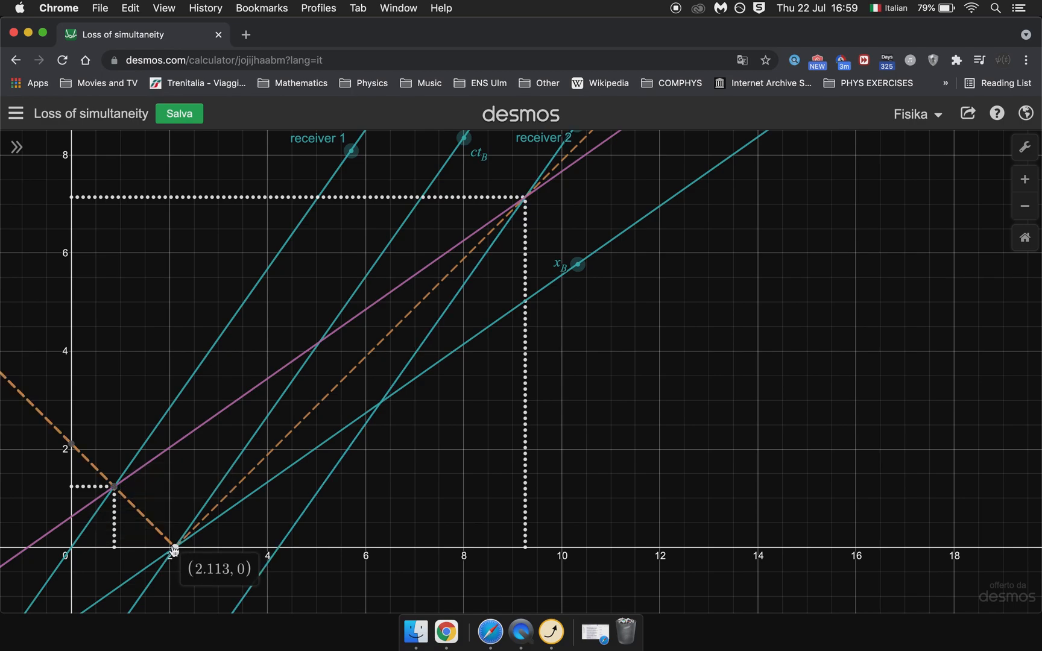
mouse_move(260, 458)
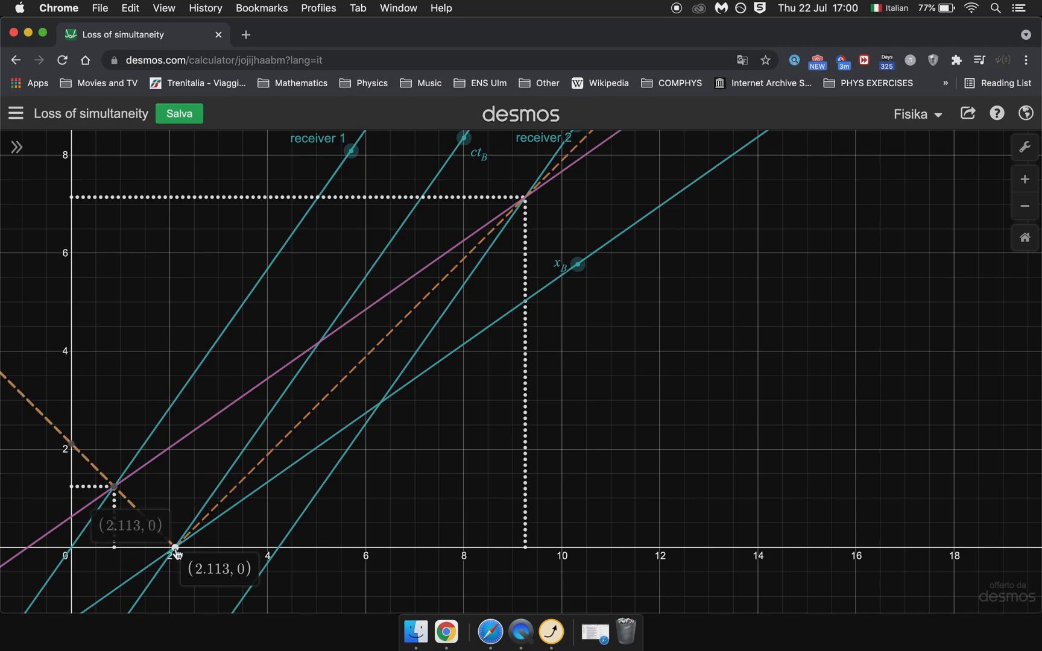
mouse_move(180, 551)
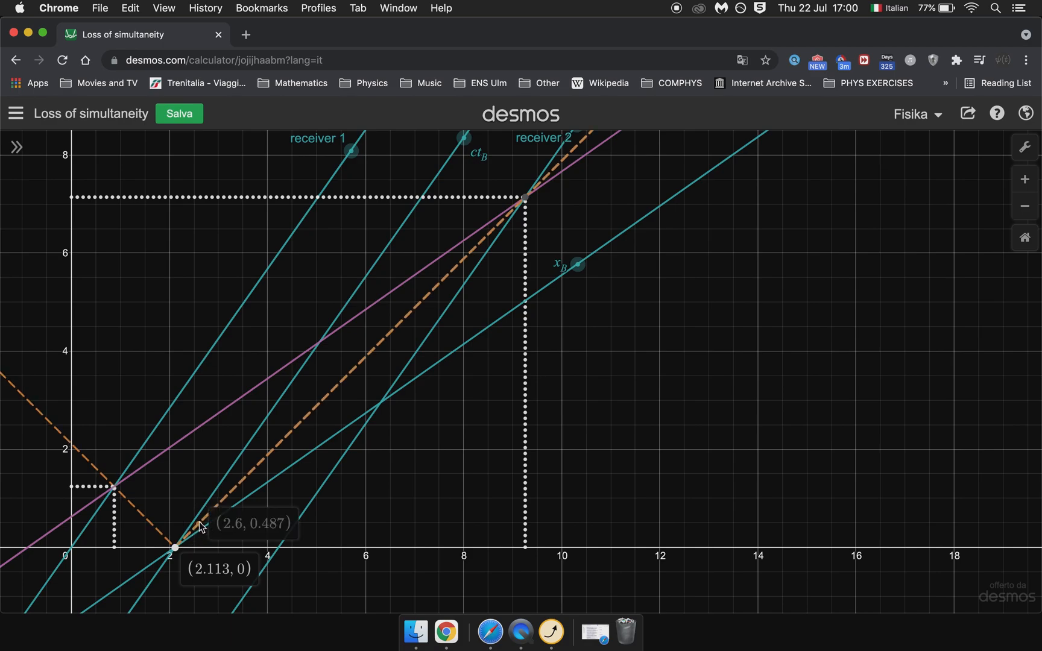
mouse_move(521, 229)
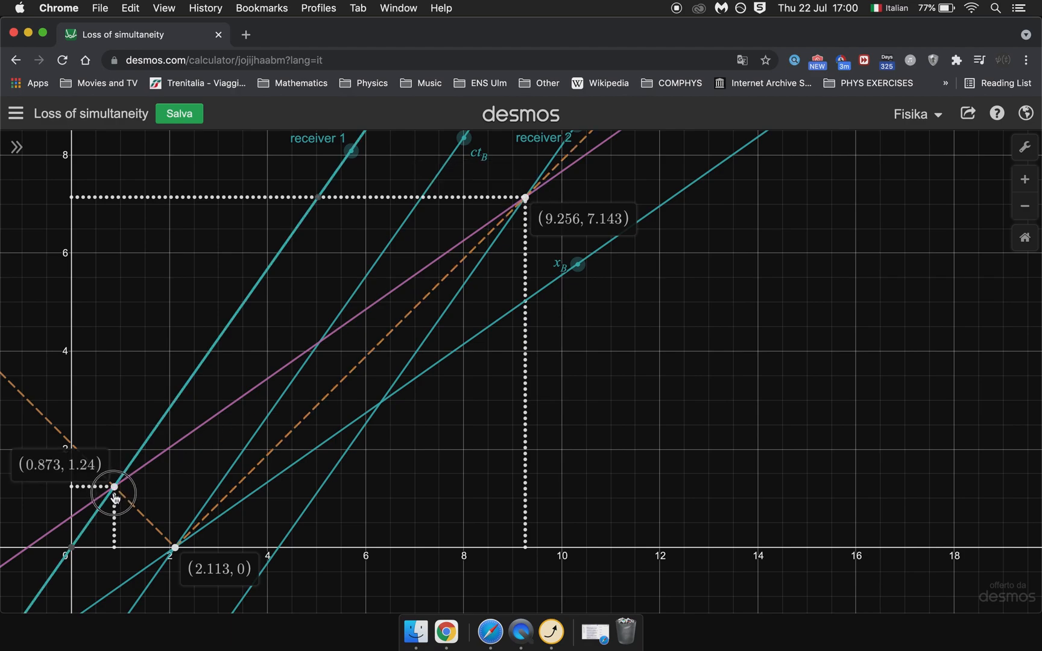
mouse_move(135, 526)
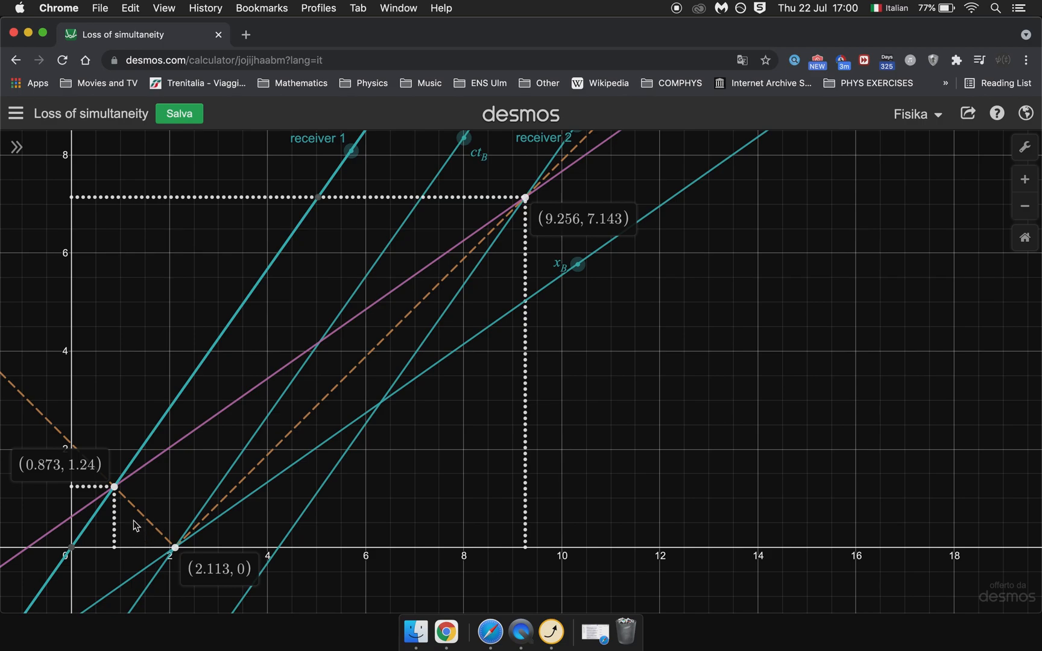
mouse_move(136, 518)
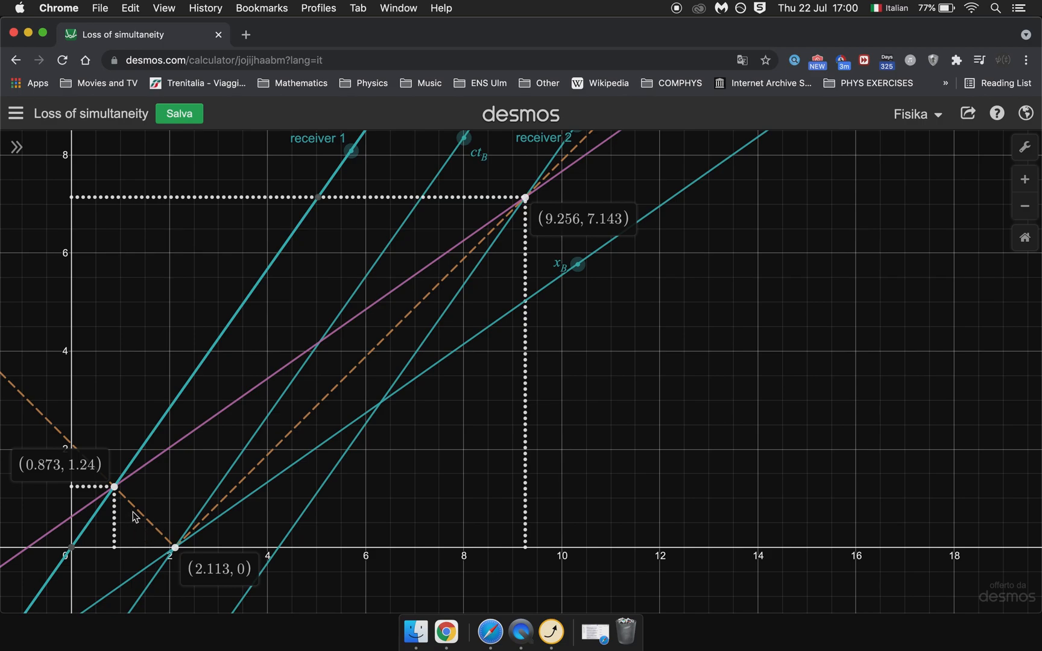
mouse_move(354, 203)
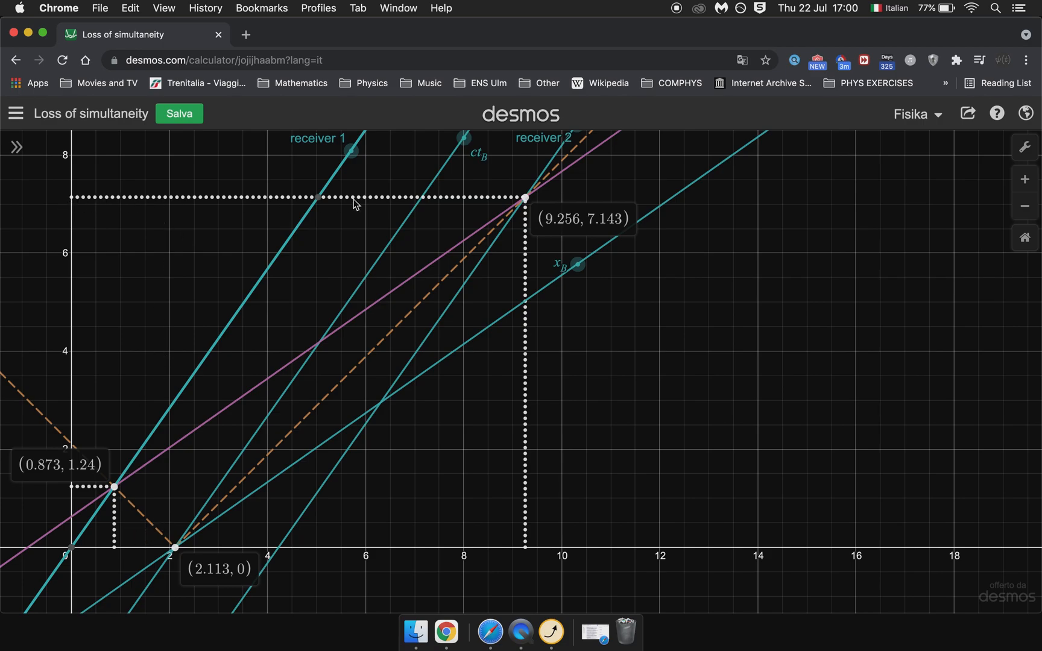
mouse_move(145, 494)
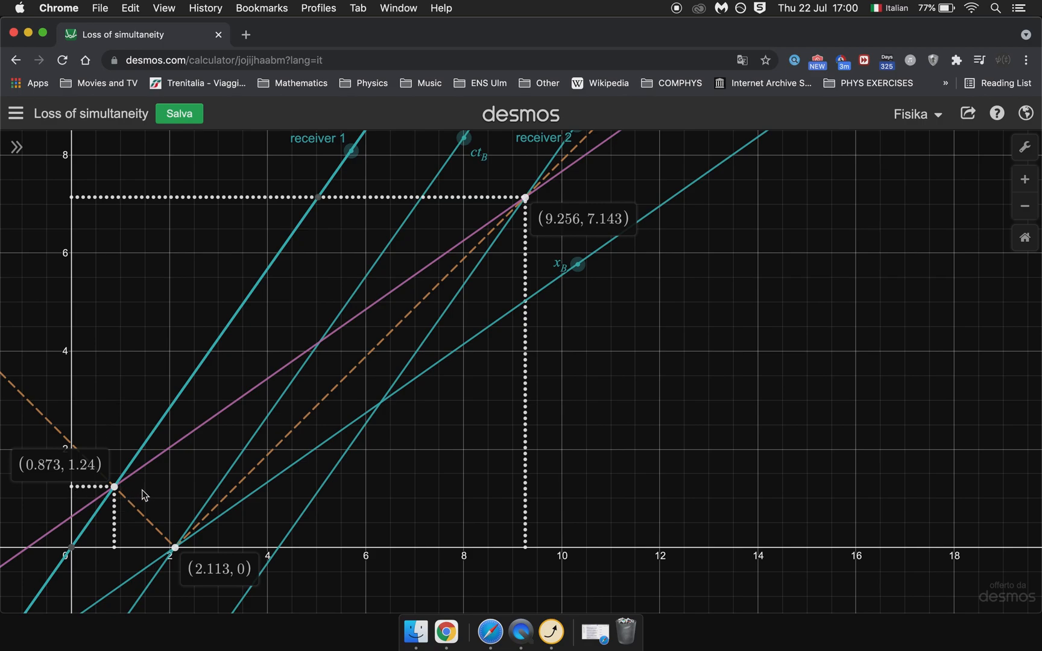
mouse_move(113, 487)
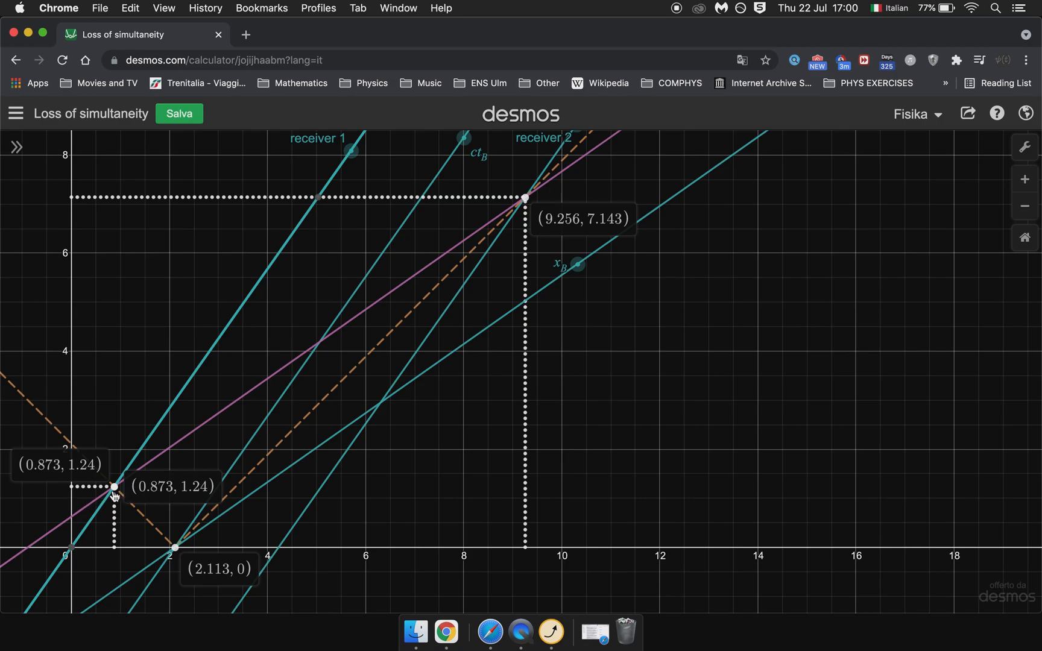
mouse_move(404, 291)
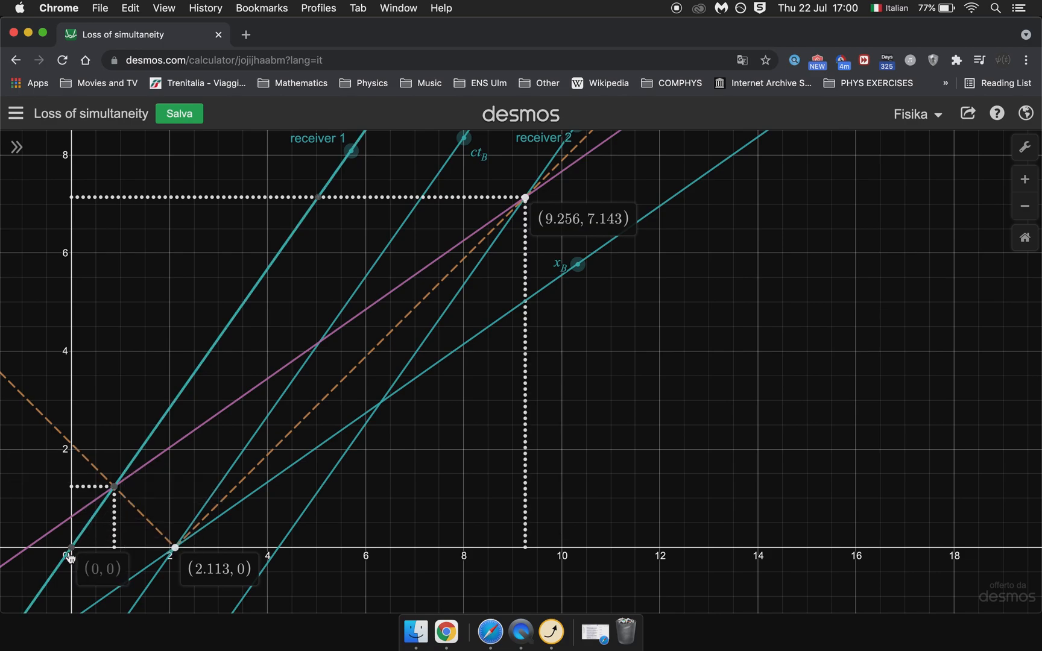
mouse_move(236, 320)
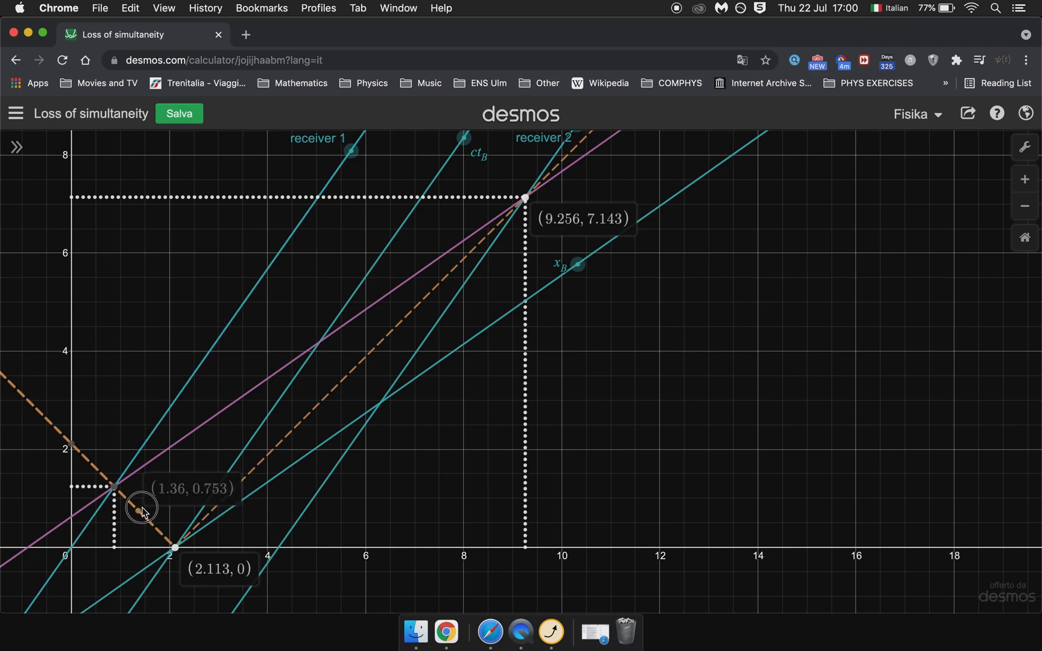
mouse_move(76, 457)
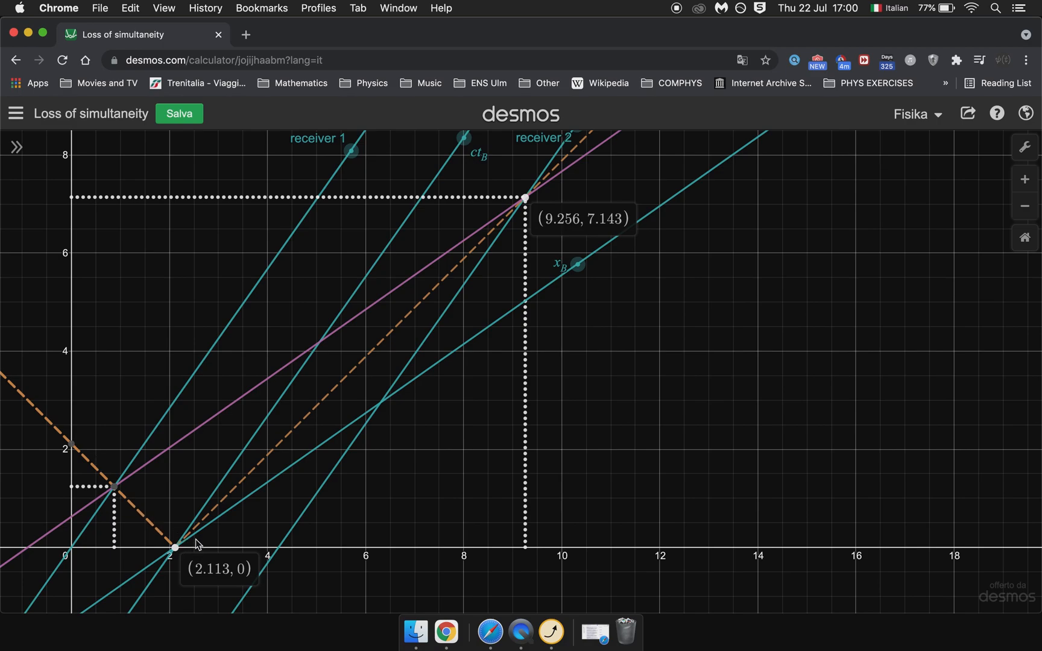
mouse_move(463, 307)
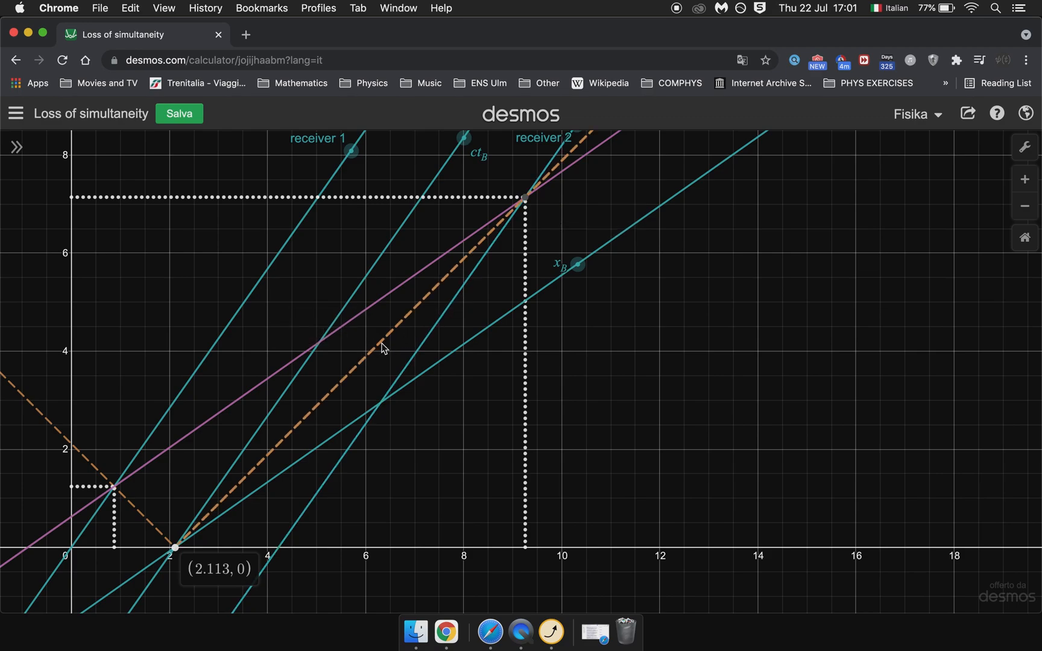
mouse_move(384, 343)
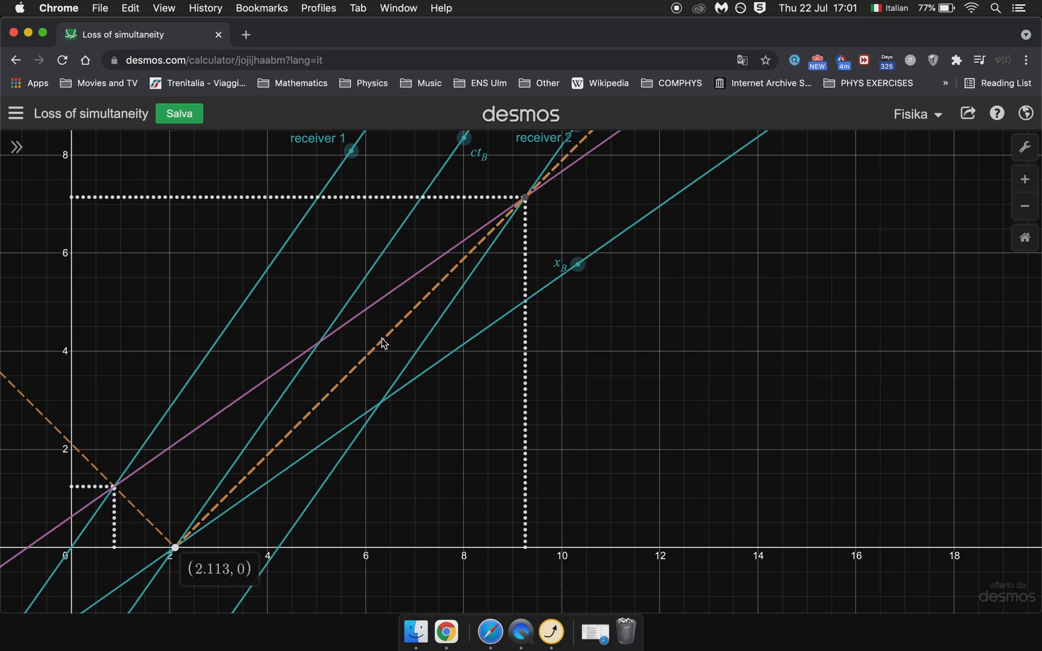
mouse_move(371, 285)
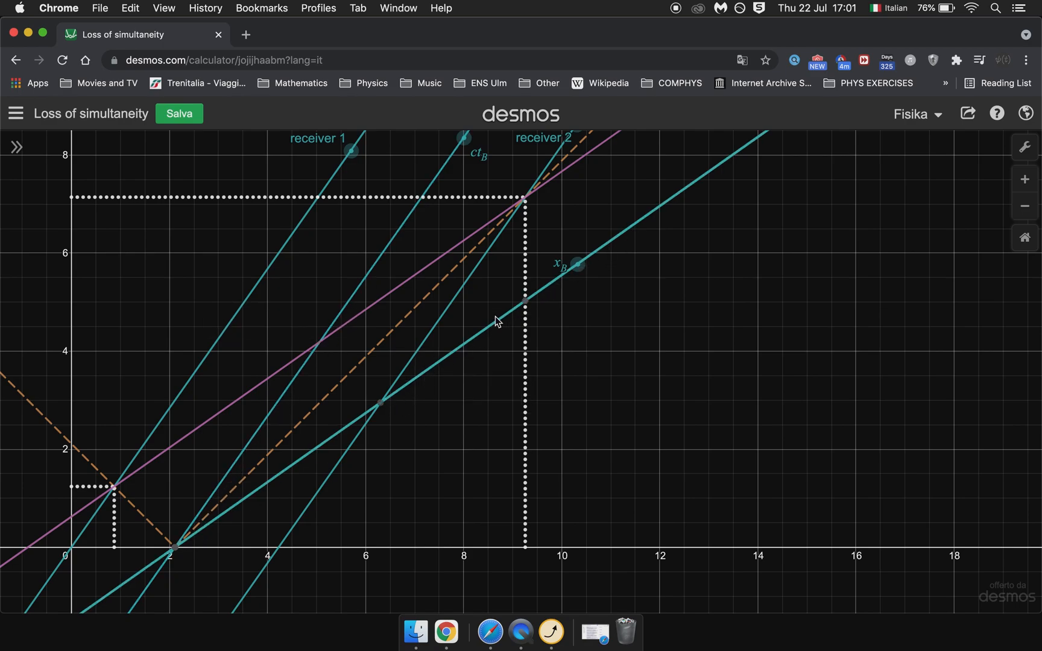
mouse_move(476, 351)
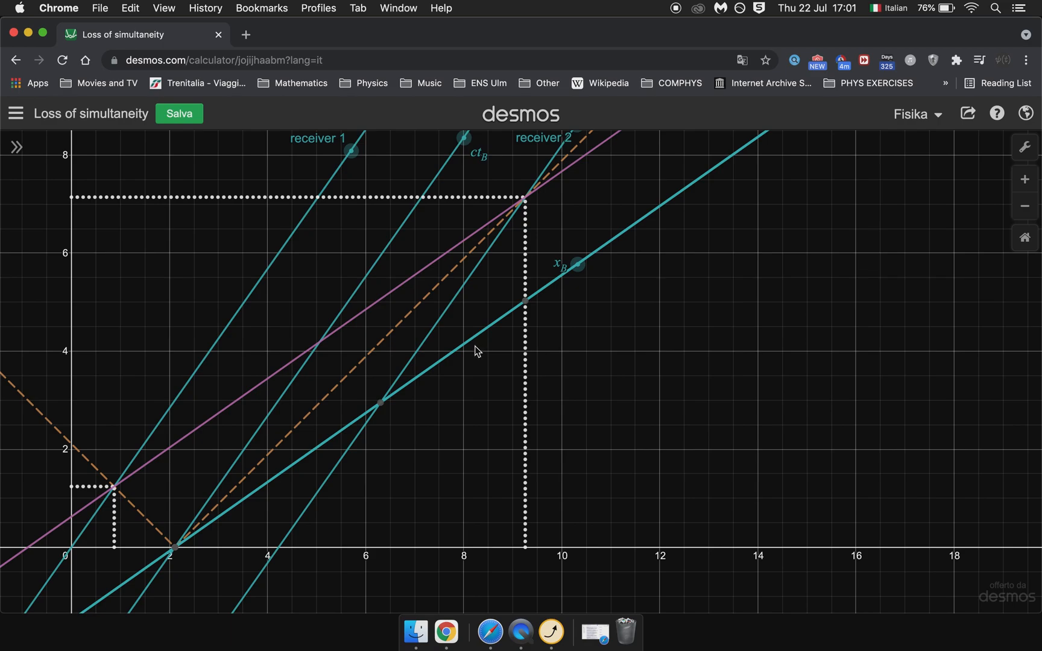
mouse_move(484, 332)
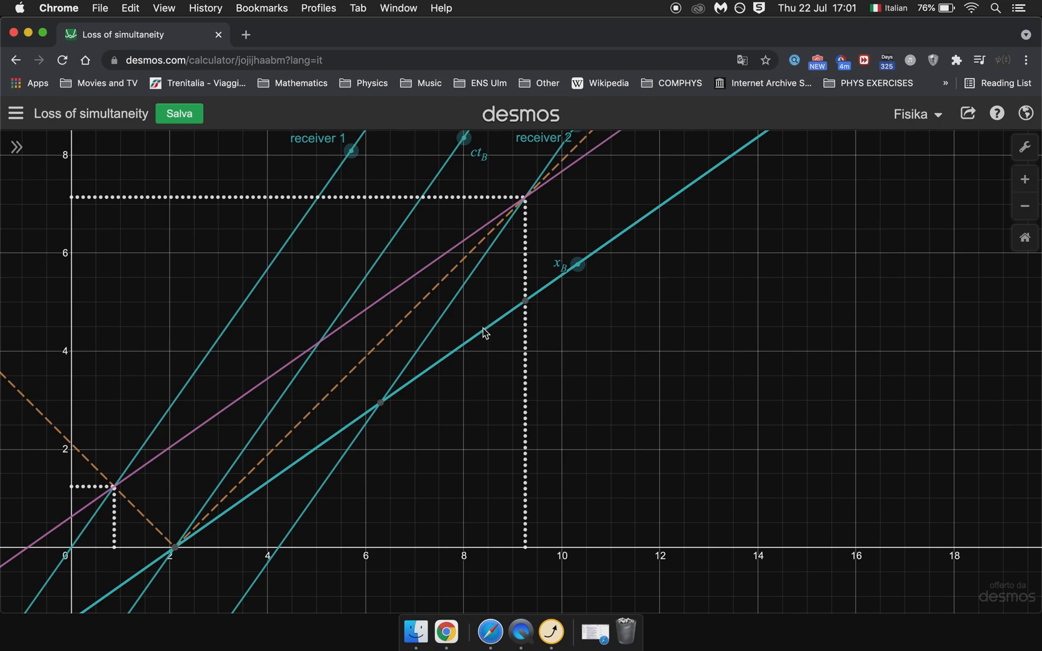
mouse_move(378, 413)
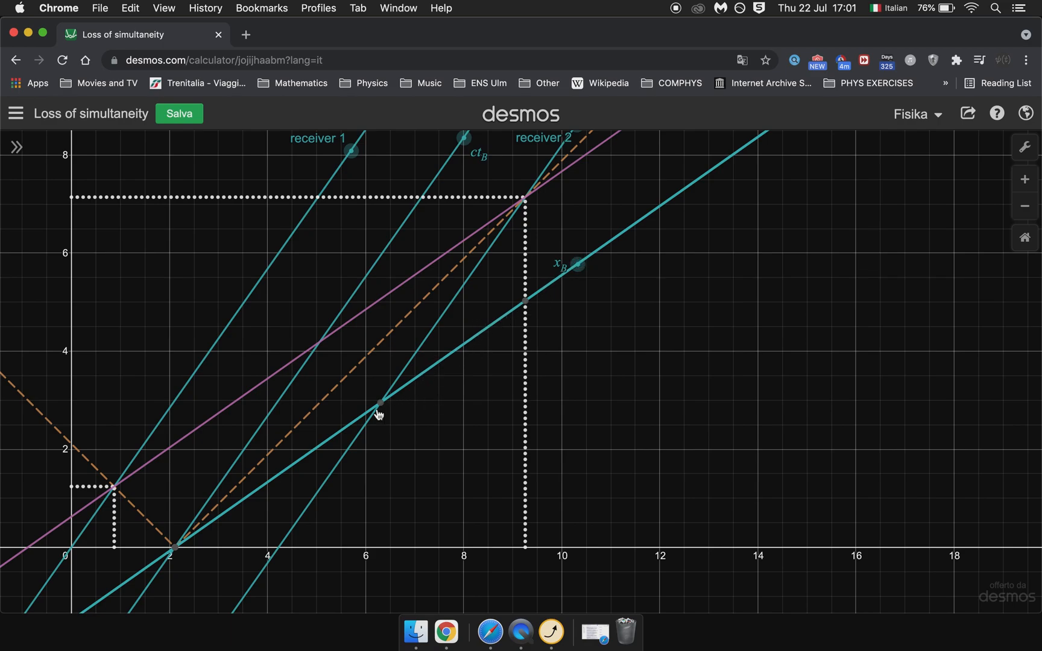
mouse_move(561, 269)
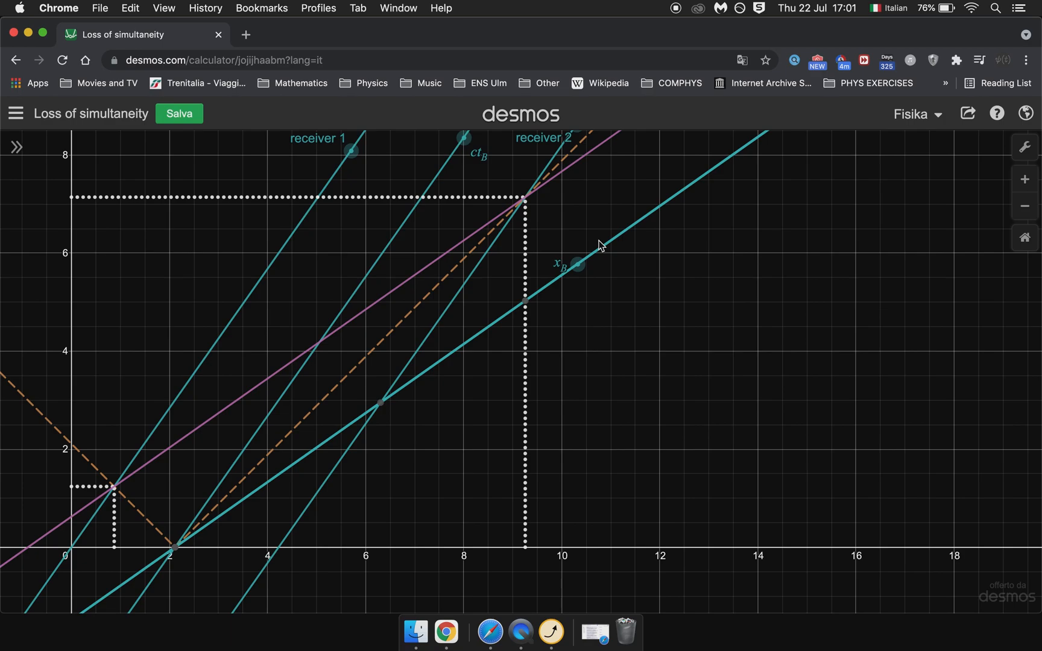
mouse_move(525, 197)
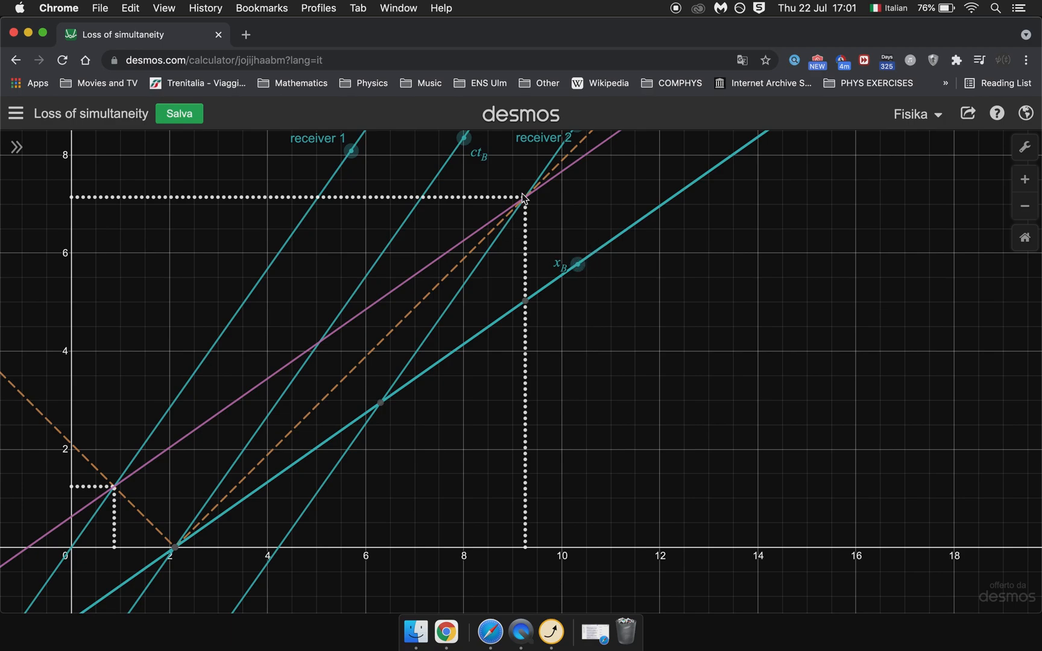
mouse_move(524, 200)
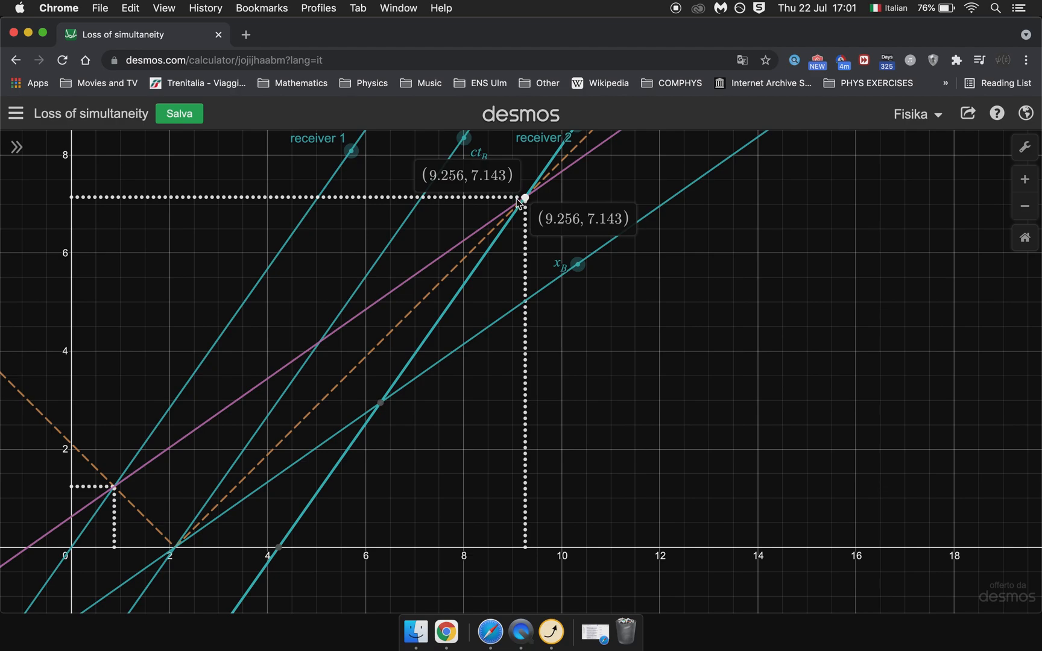
mouse_move(533, 241)
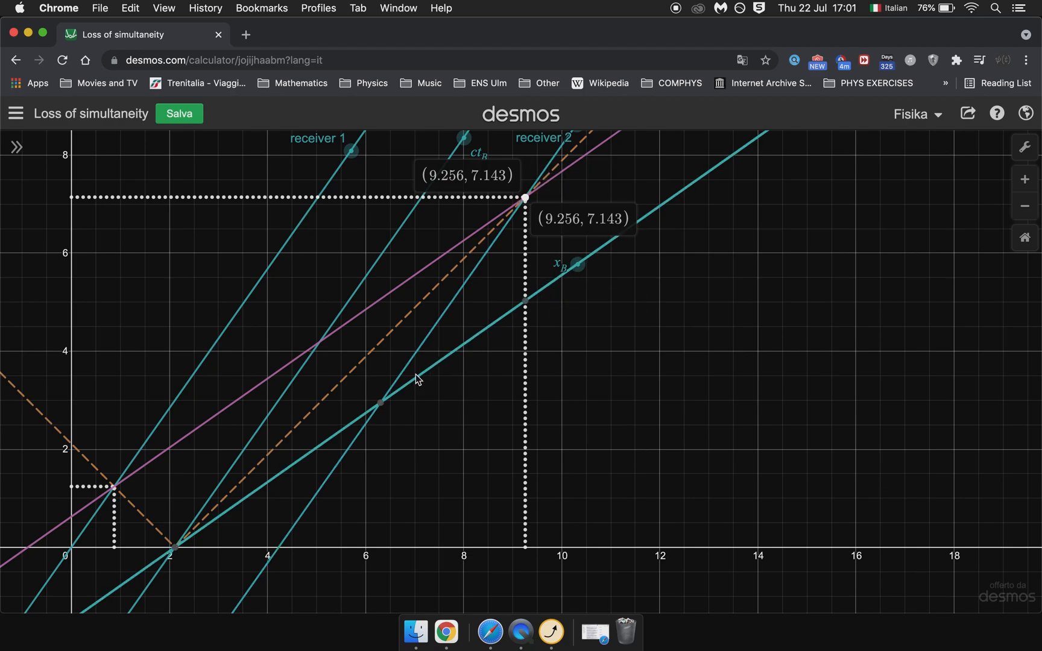
mouse_move(525, 259)
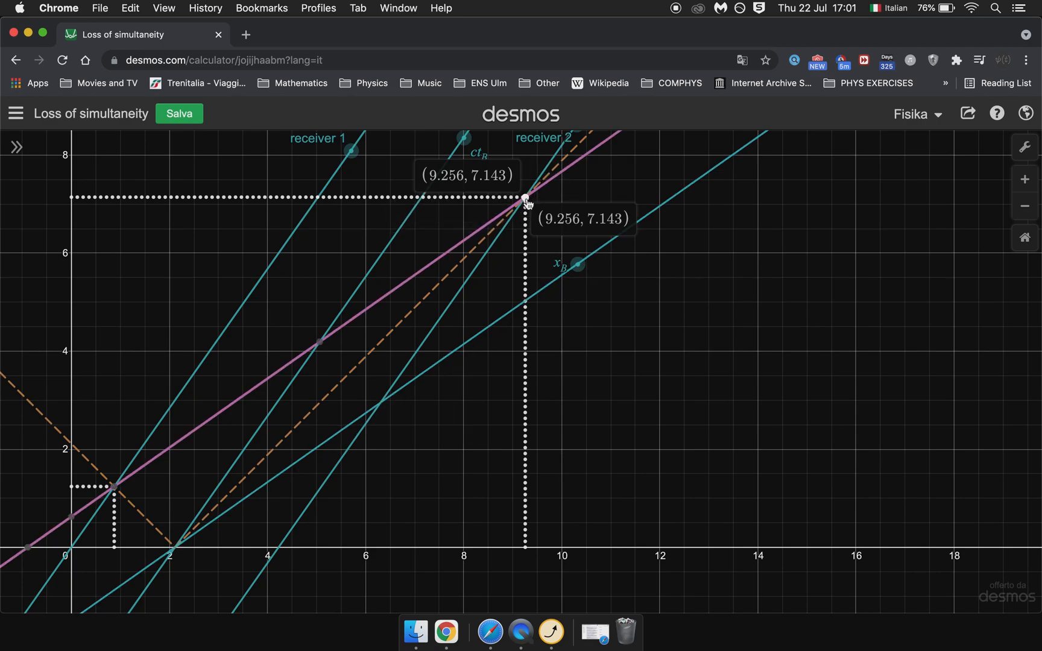
mouse_move(412, 275)
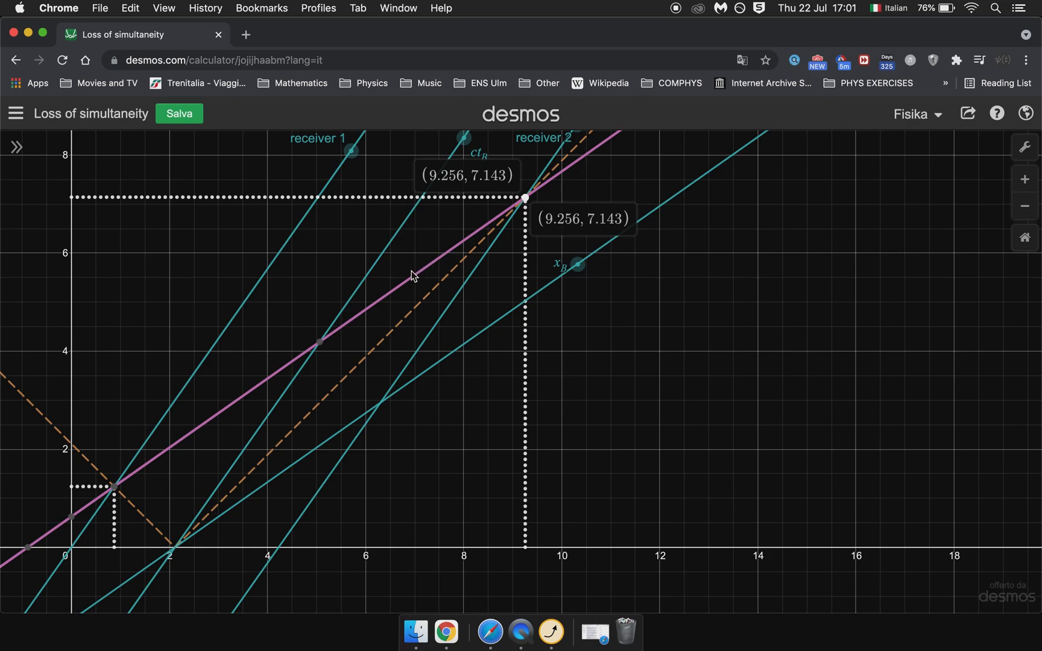
mouse_move(438, 190)
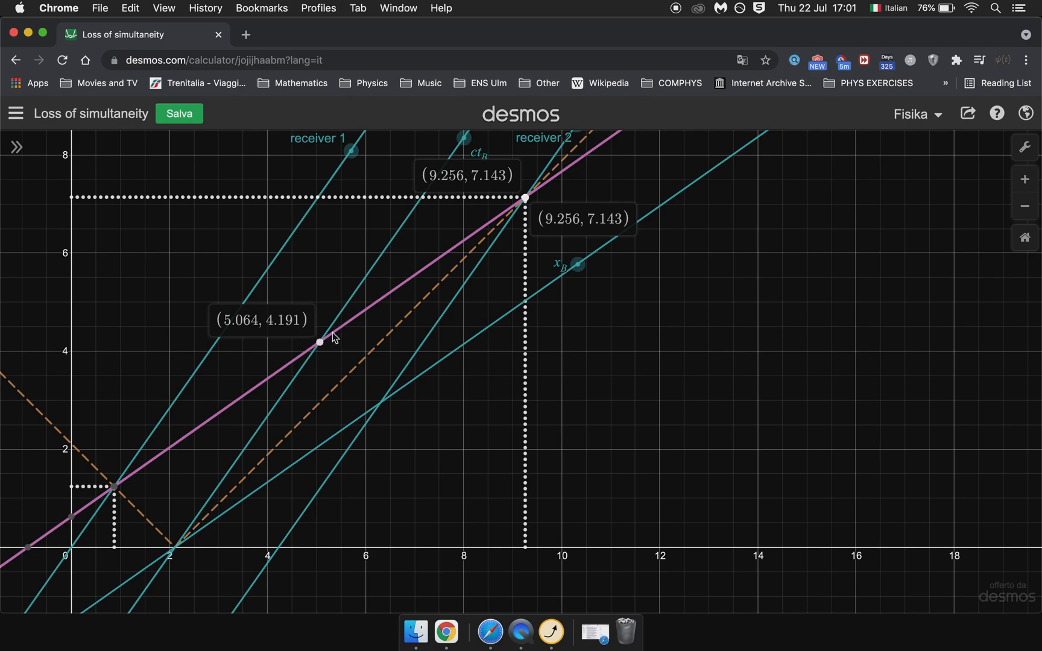
mouse_move(115, 487)
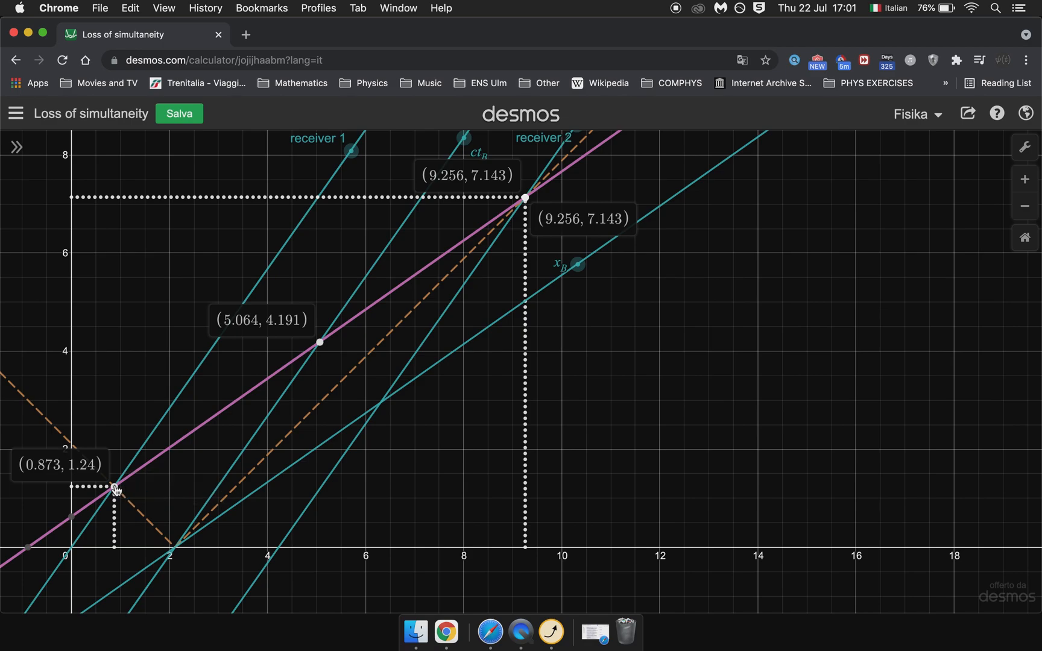
mouse_move(199, 525)
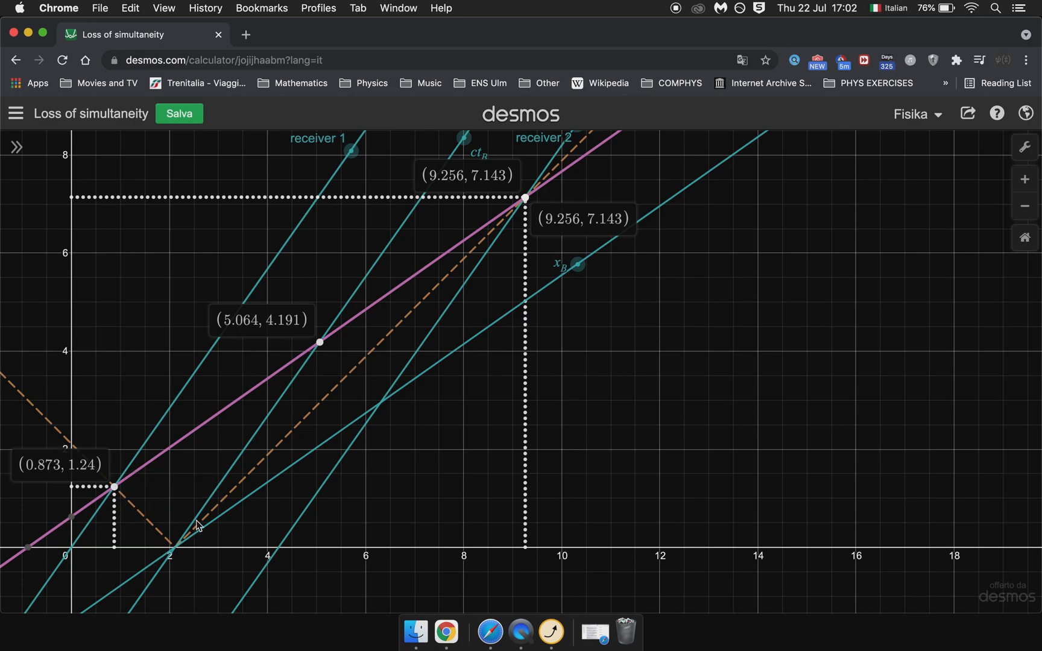
mouse_move(121, 487)
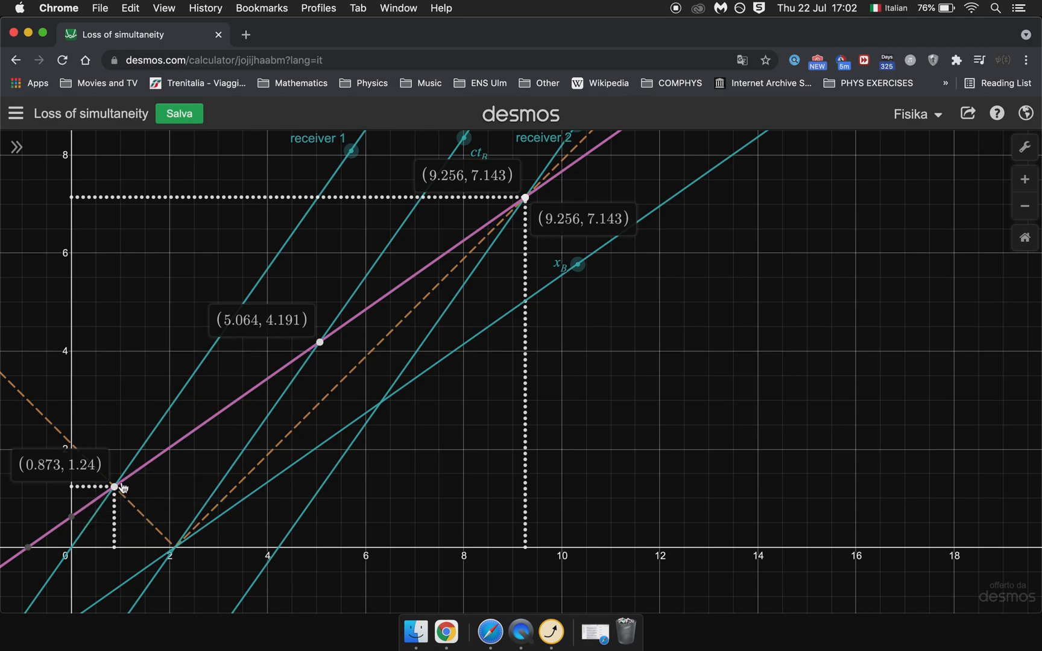
mouse_move(257, 394)
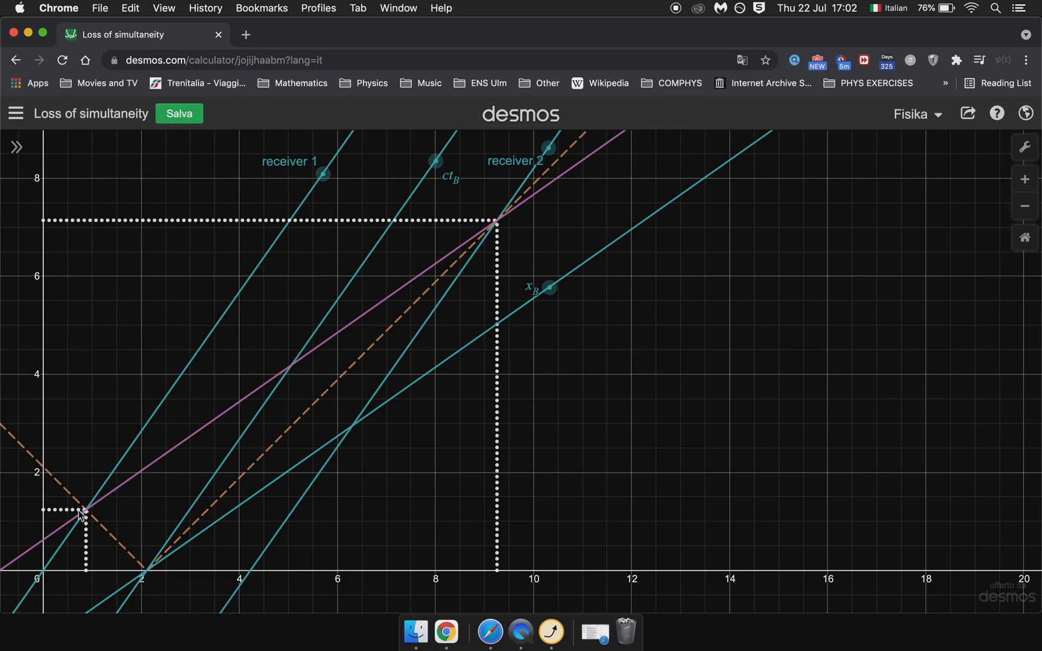
- Show the coordinate label of the receiver turn-on event at (0.873, 1.24)
left_click(84, 509)
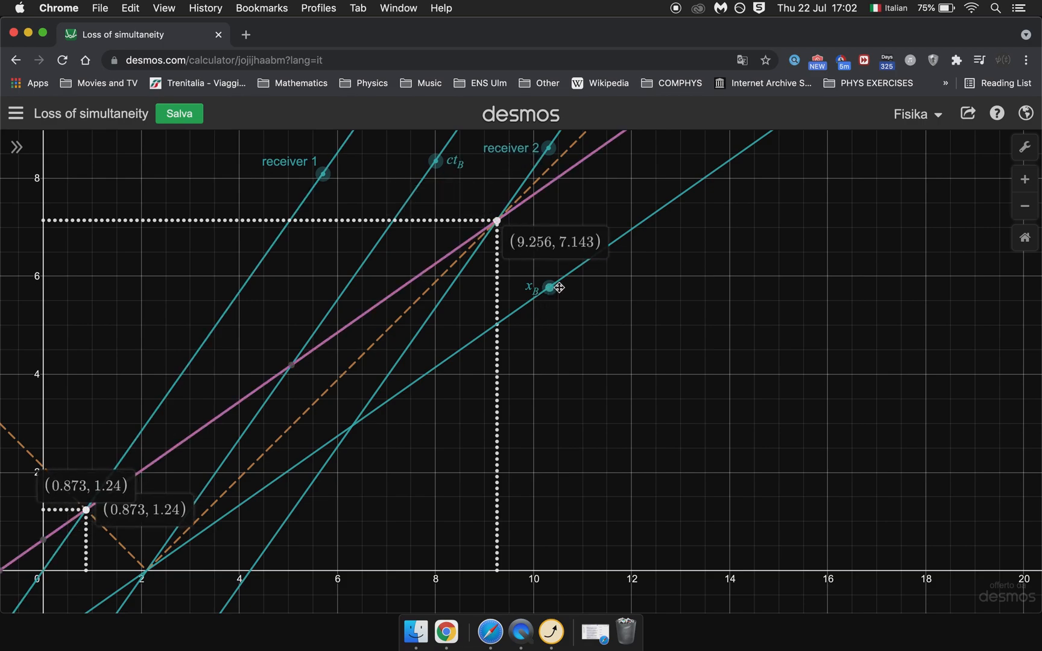
mouse_move(339, 453)
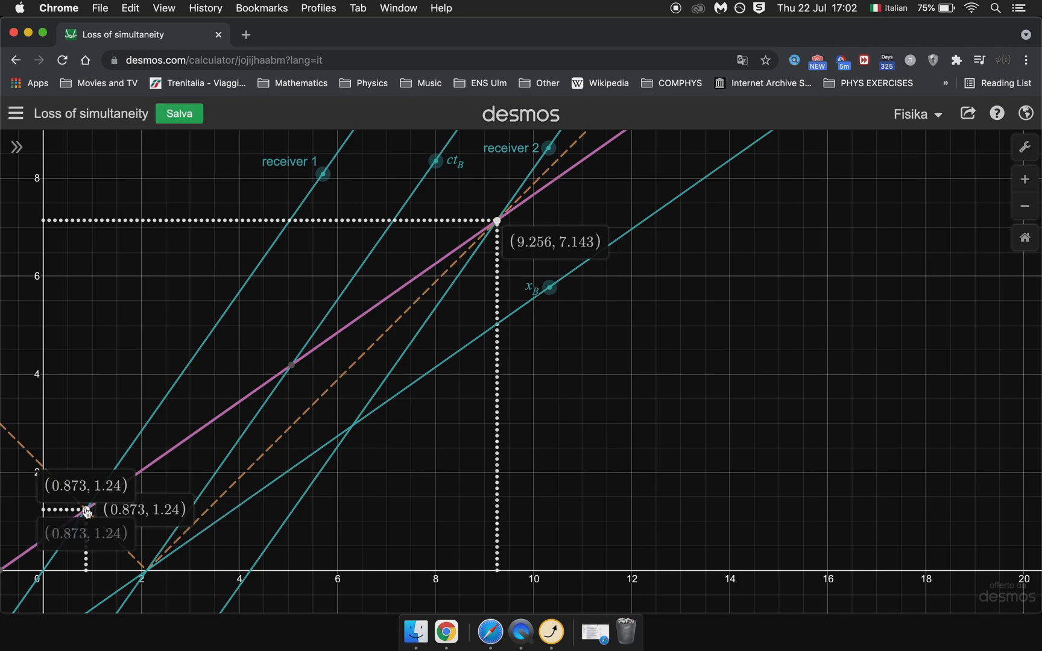
mouse_move(354, 335)
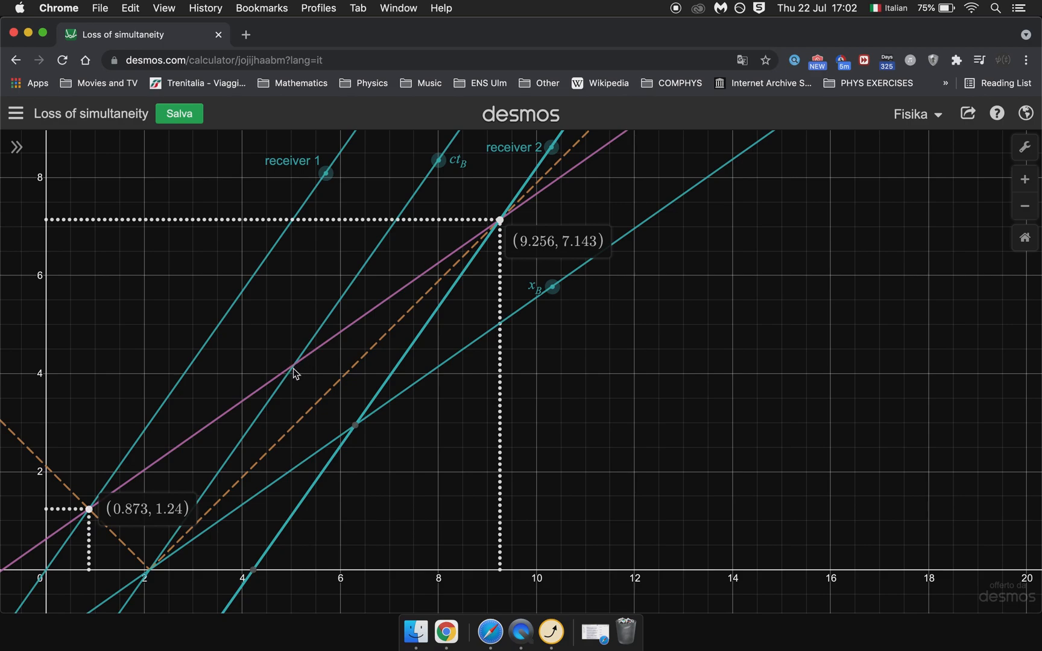
mouse_move(91, 517)
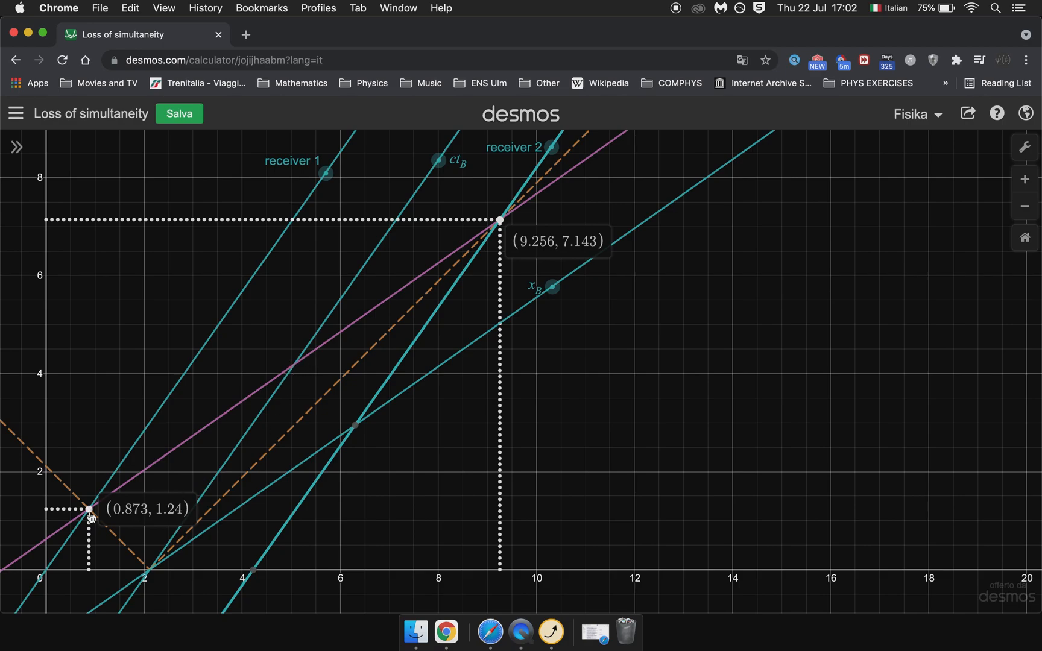